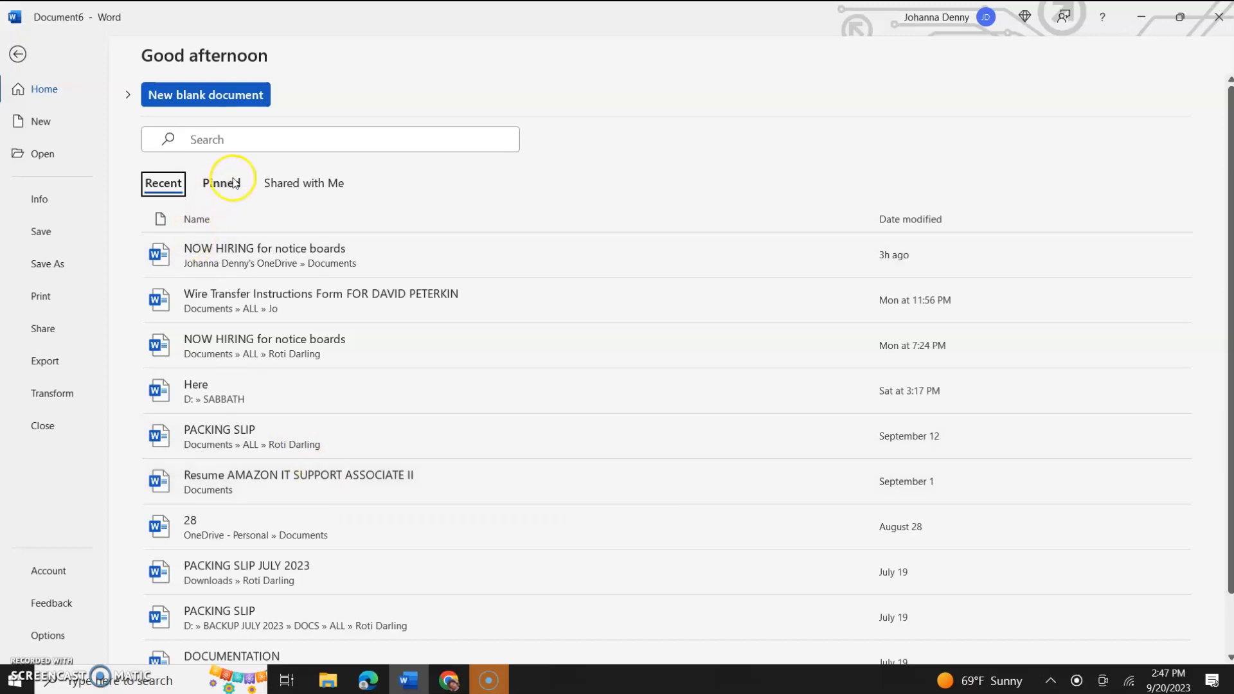
# - Check the empty Pinned list on File Home, then return to Recent
pyautogui.click(221, 182)
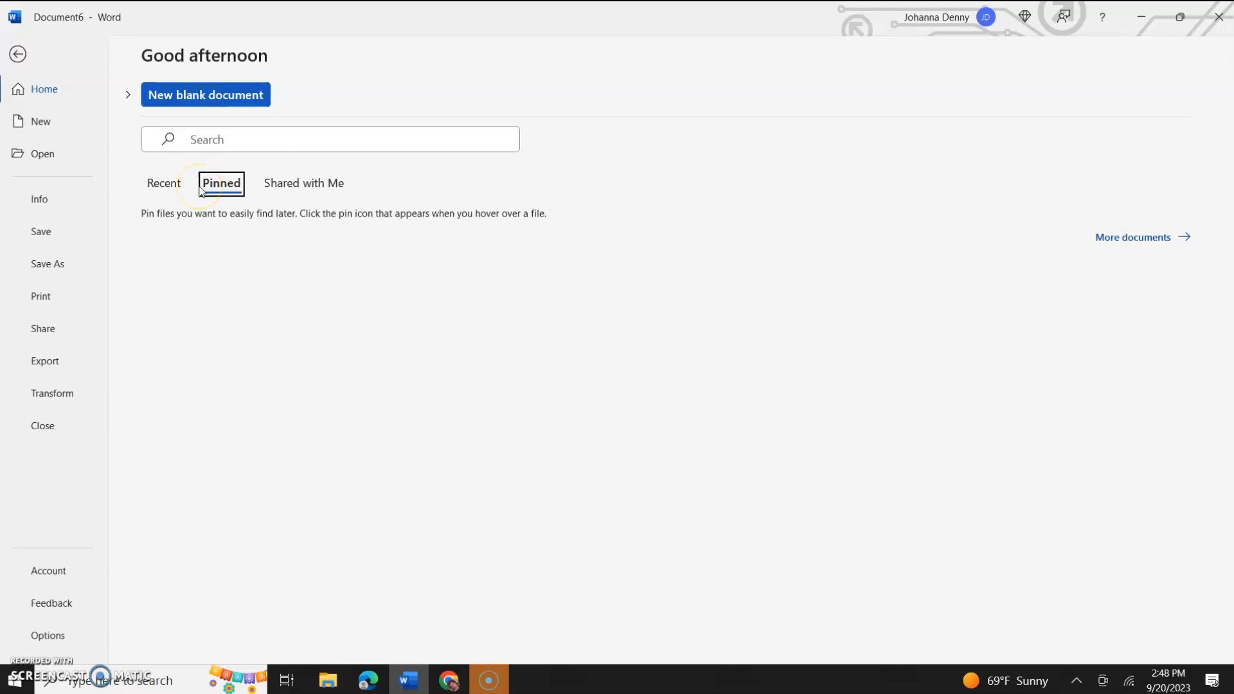
pyautogui.click(163, 182)
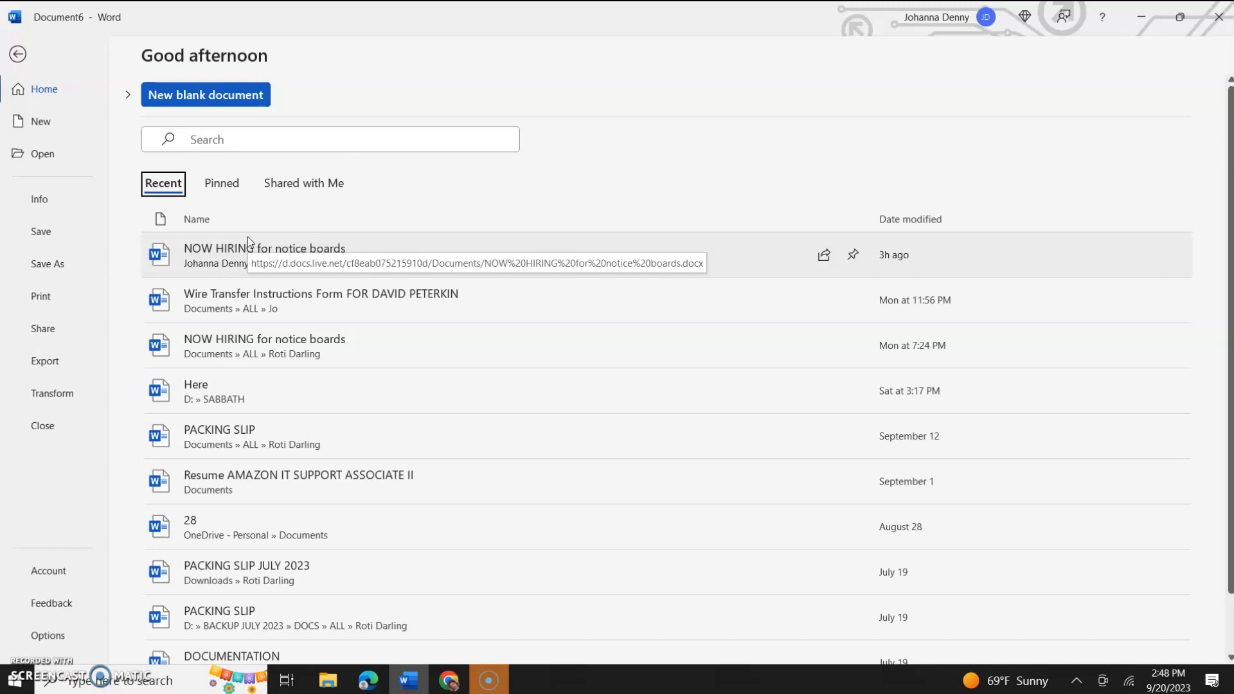
pyautogui.moveTo(15, 53)
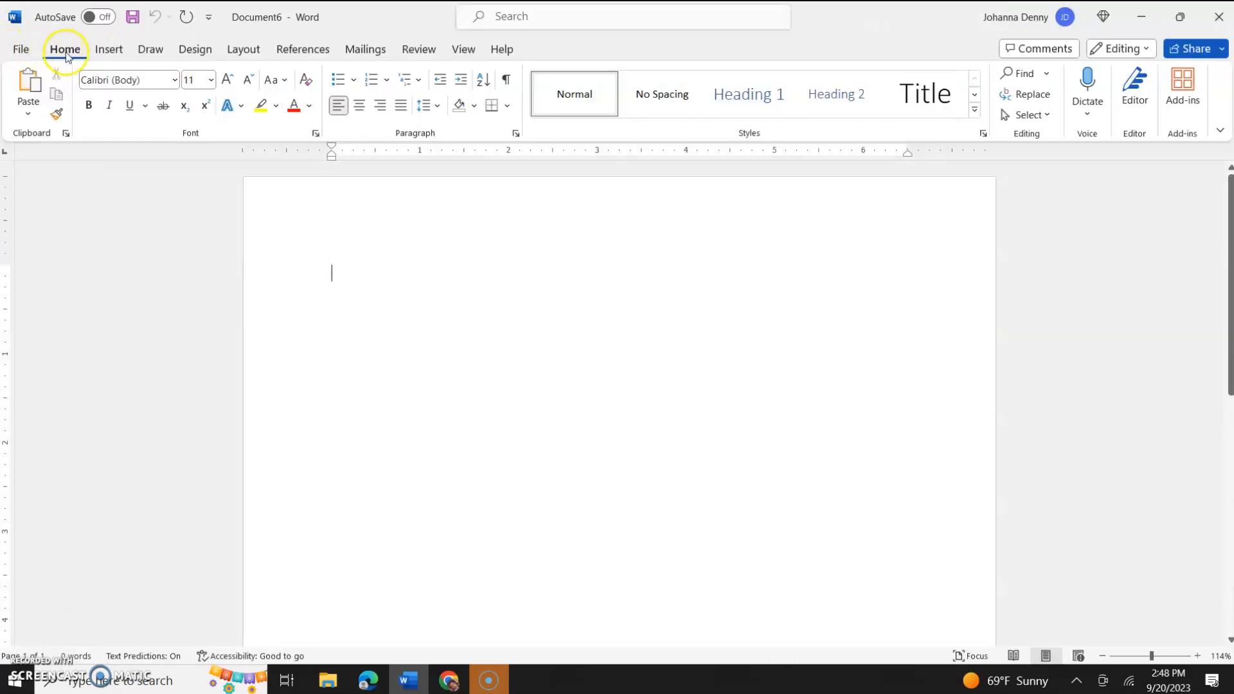
# - Leave Document6 and reopen File Home to show the recent documents list
pyautogui.click(20, 49)
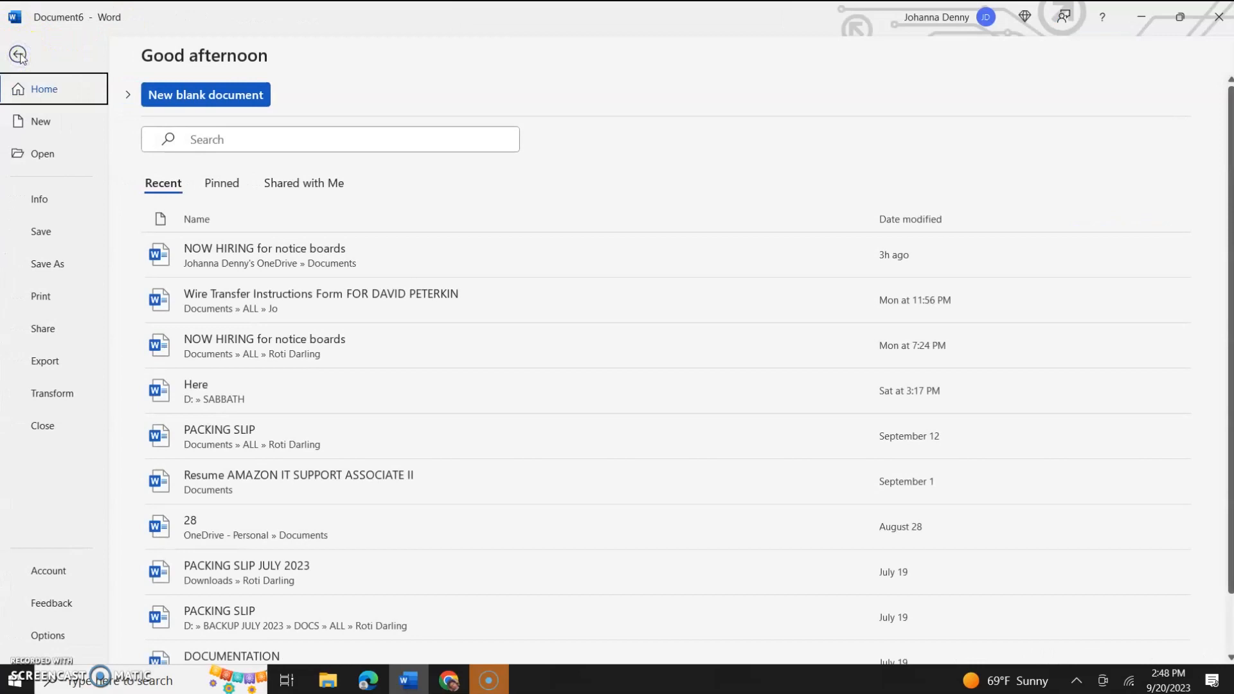
pyautogui.click(204, 94)
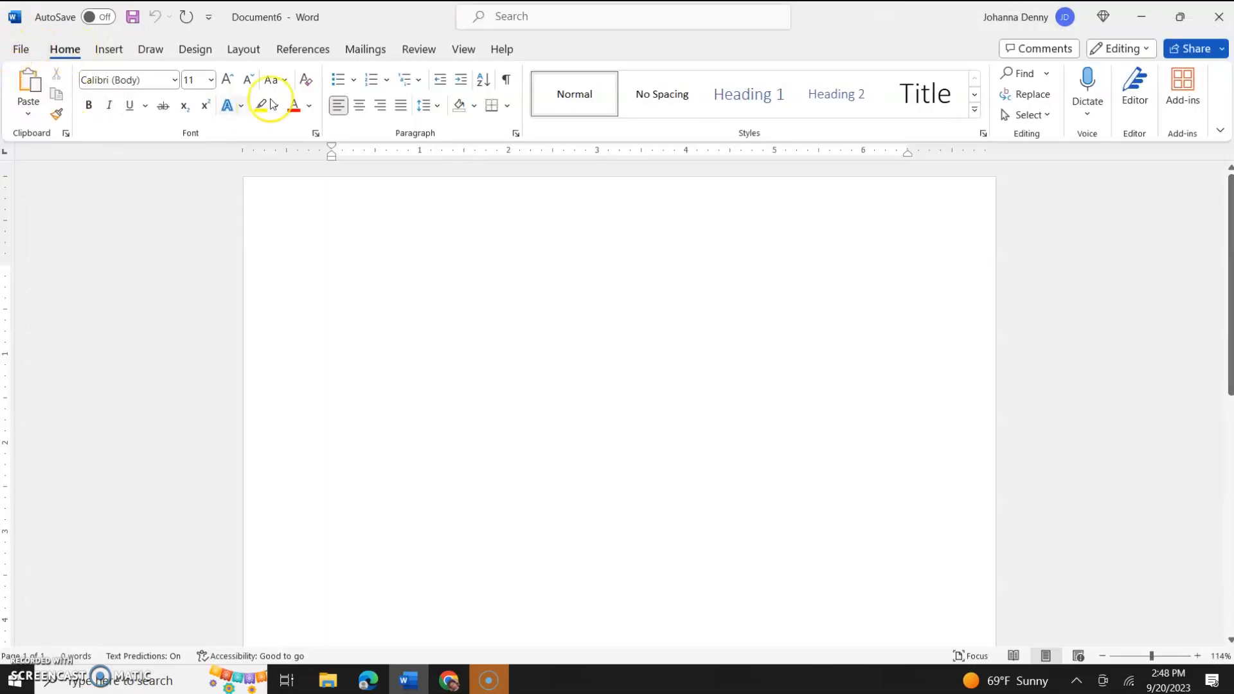
pyautogui.moveTo(31, 56)
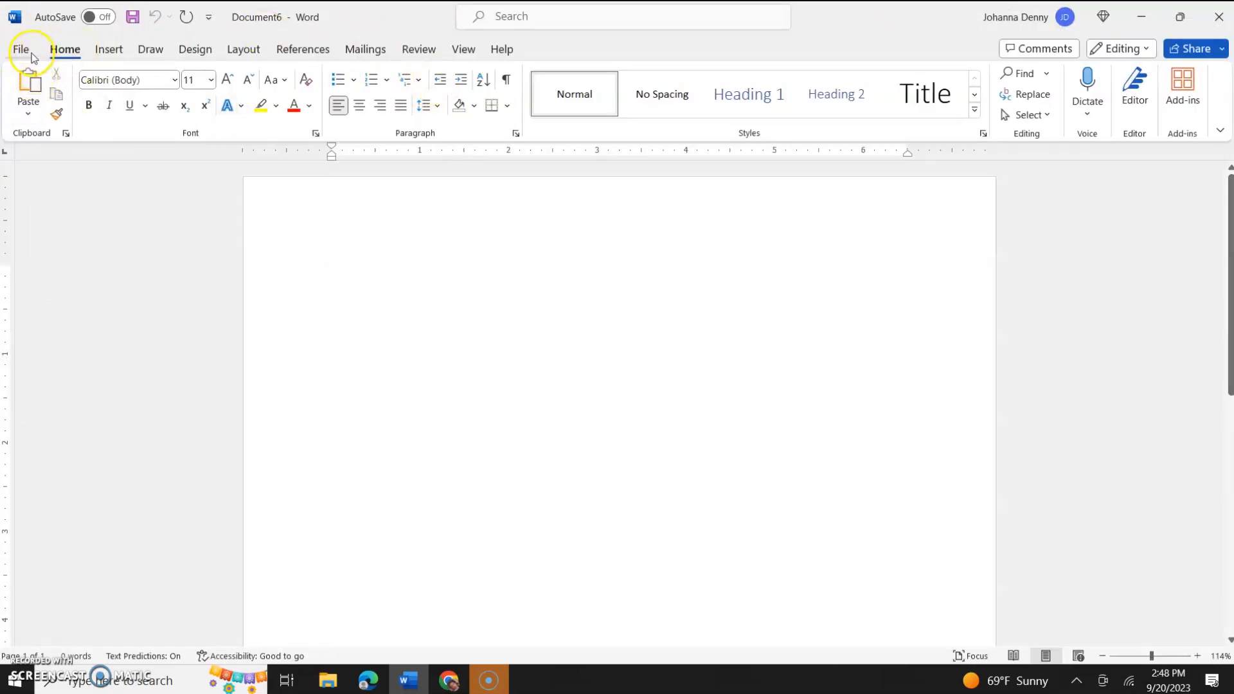
pyautogui.click(21, 49)
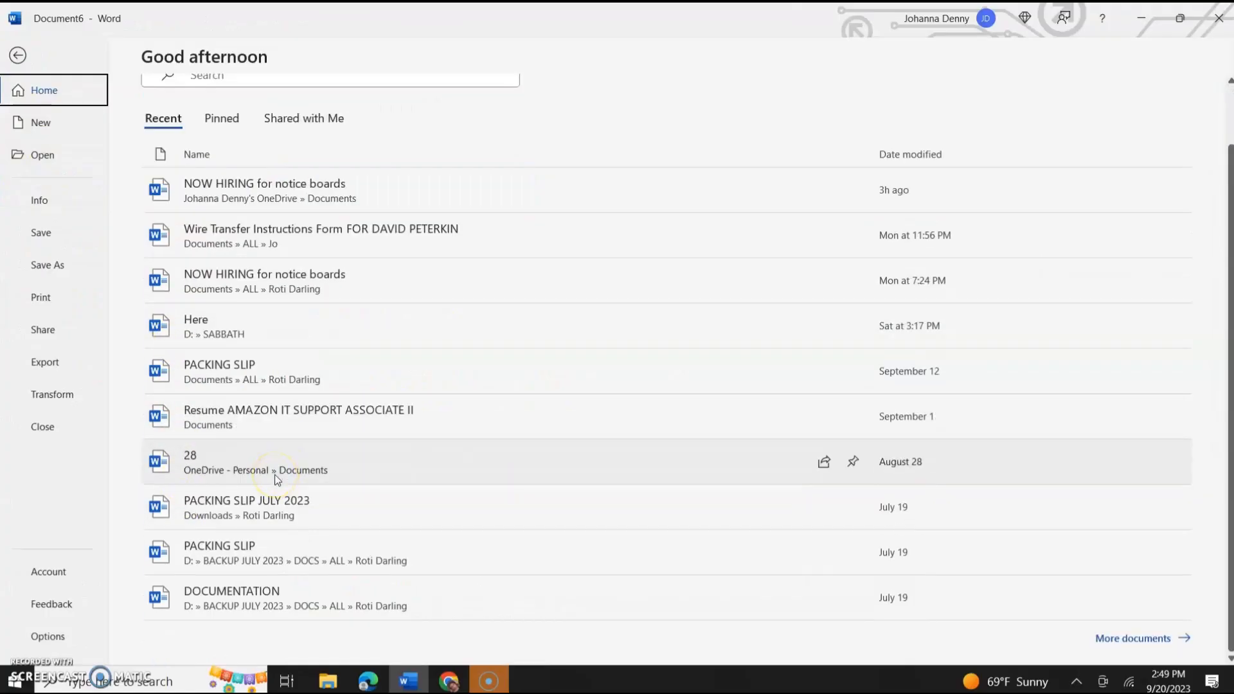
pyautogui.scroll(3)
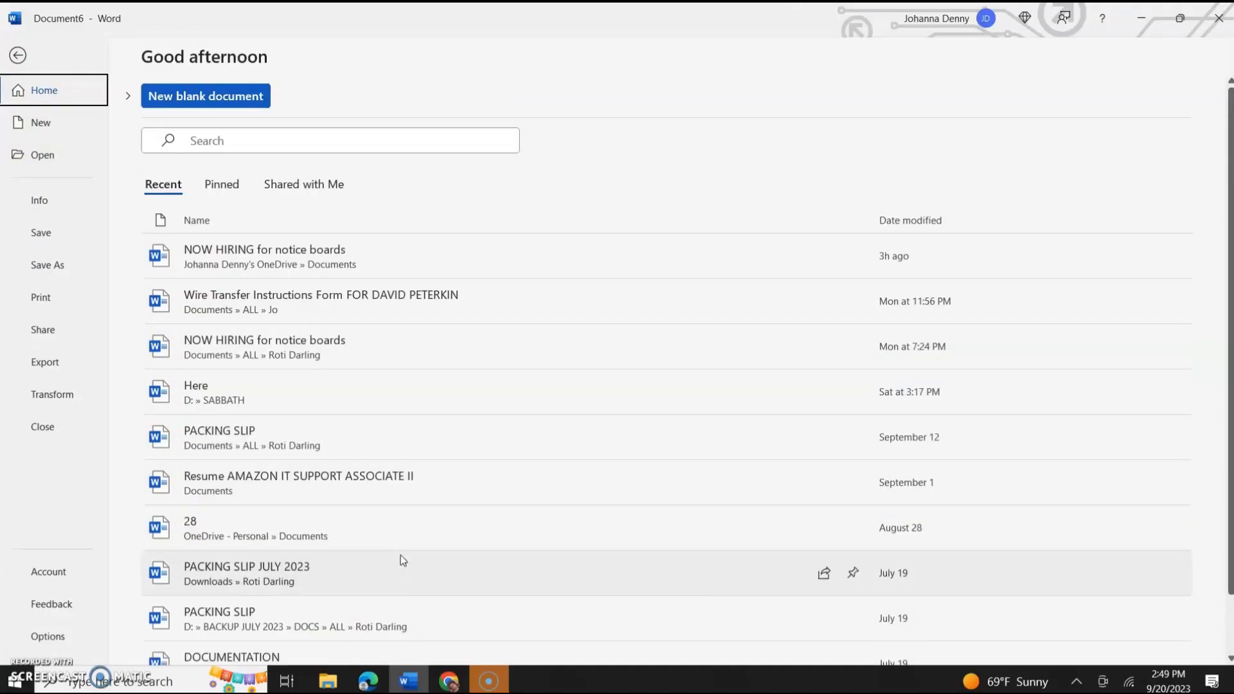
pyautogui.moveTo(313, 263)
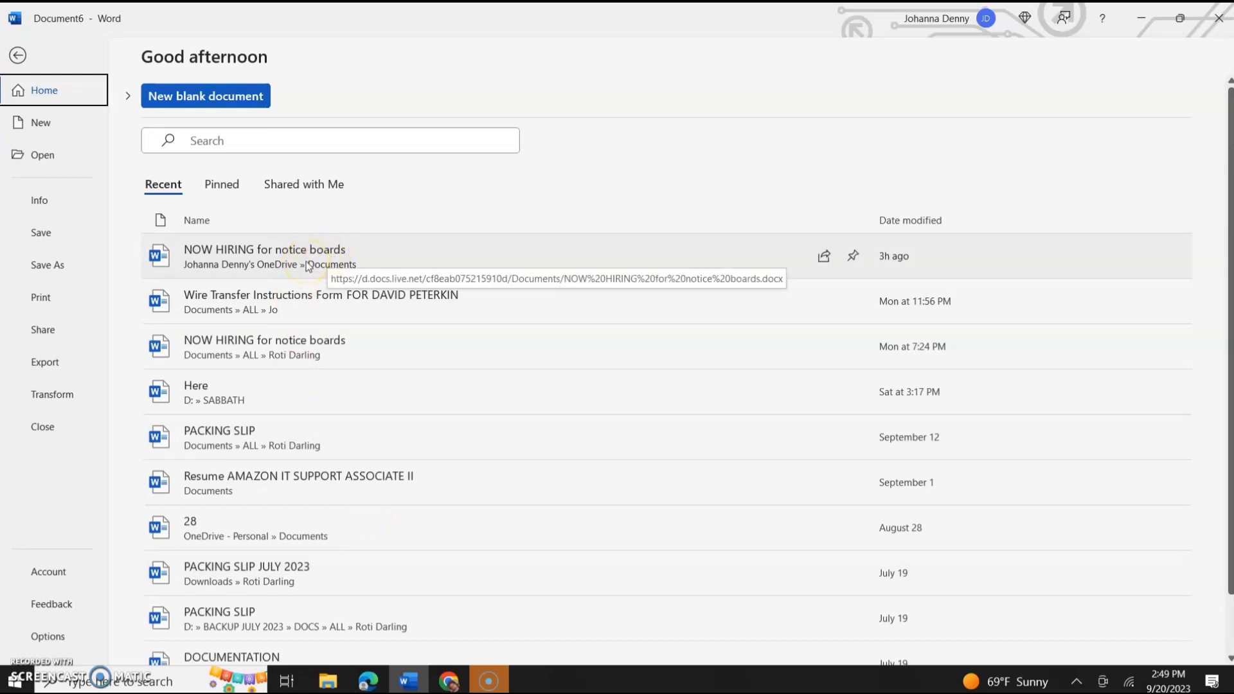
pyautogui.moveTo(251, 346)
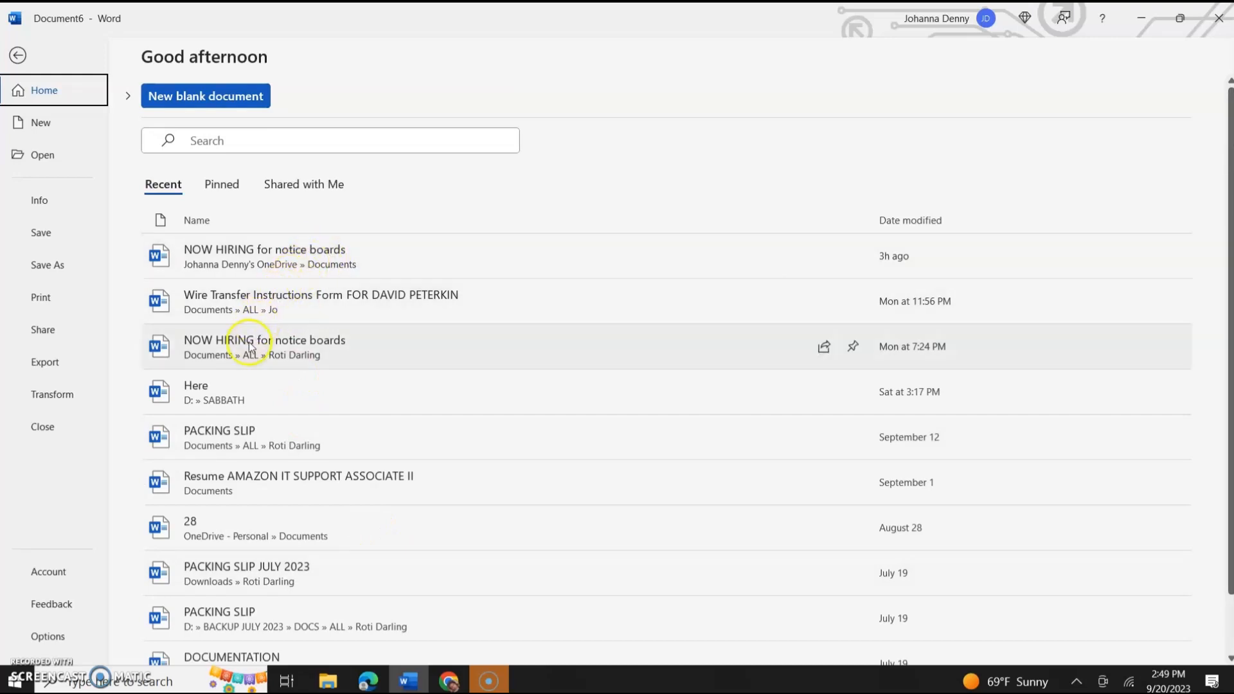
pyautogui.moveTo(265, 301)
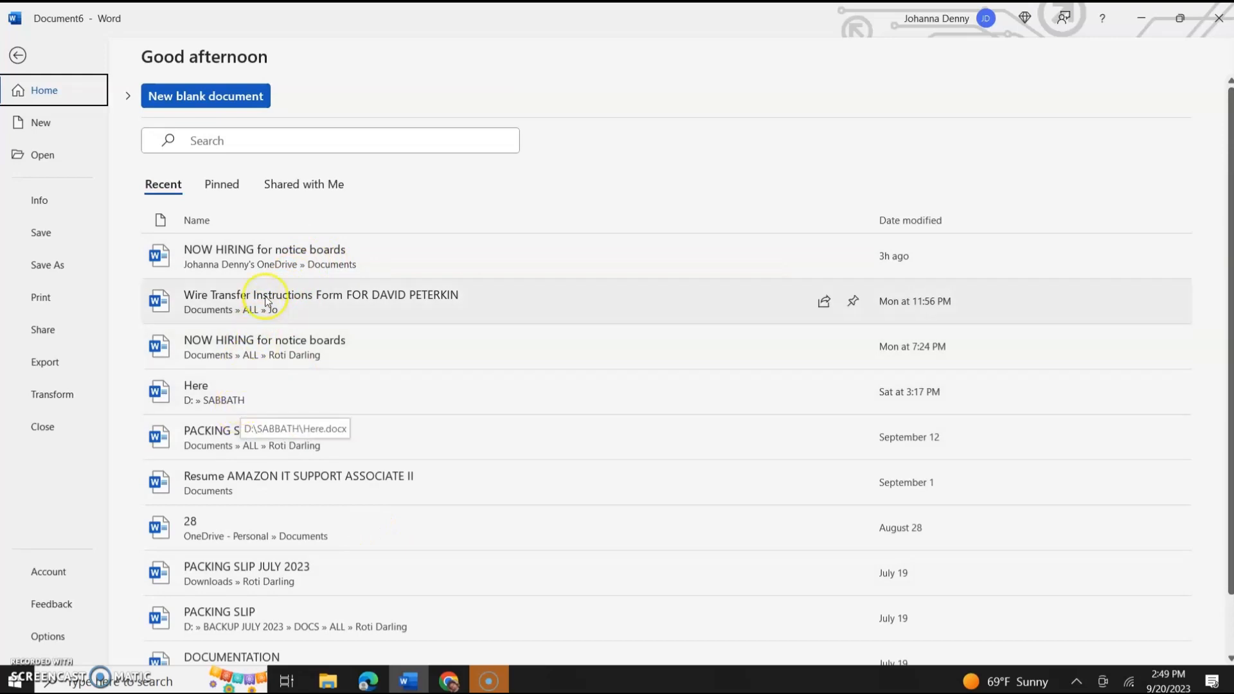
pyautogui.moveTo(309, 255)
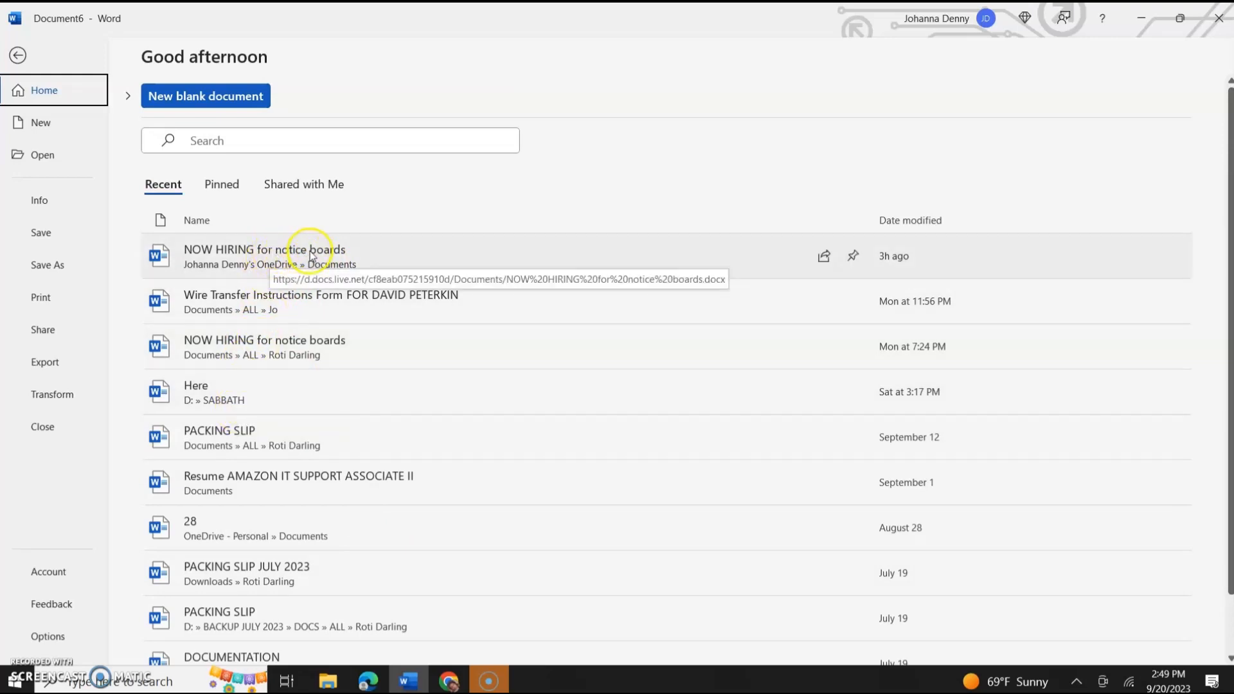
pyautogui.moveTo(353, 252)
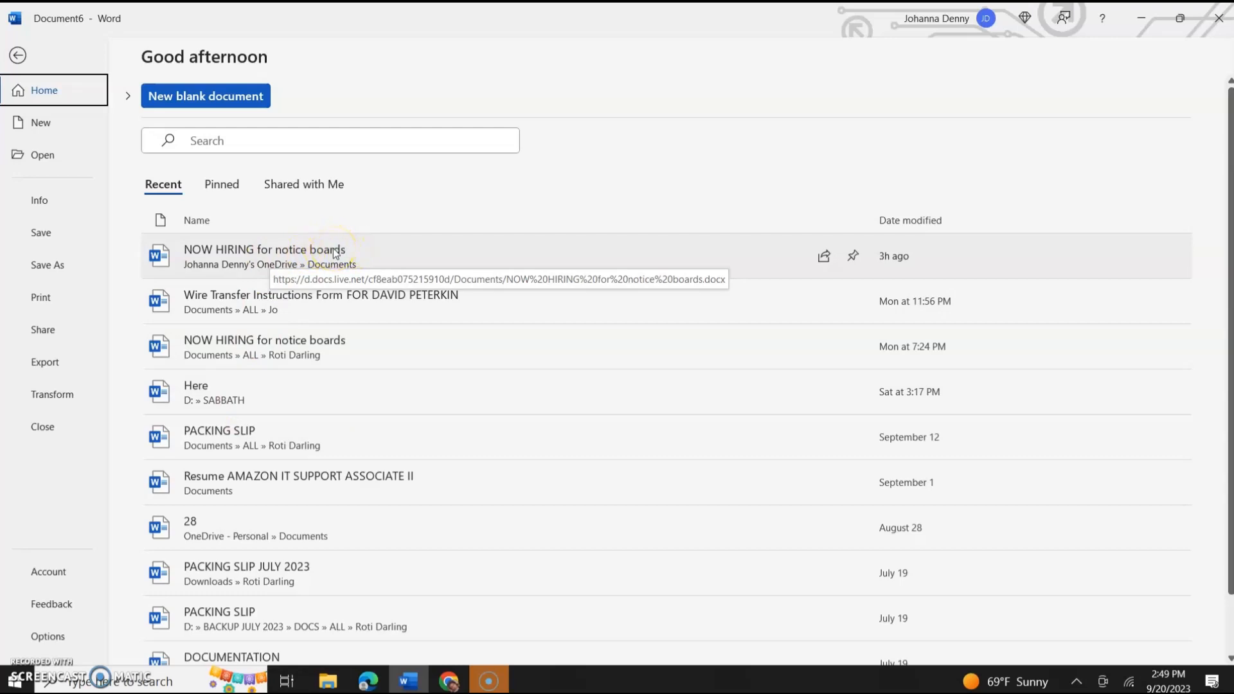
pyautogui.moveTo(439, 250)
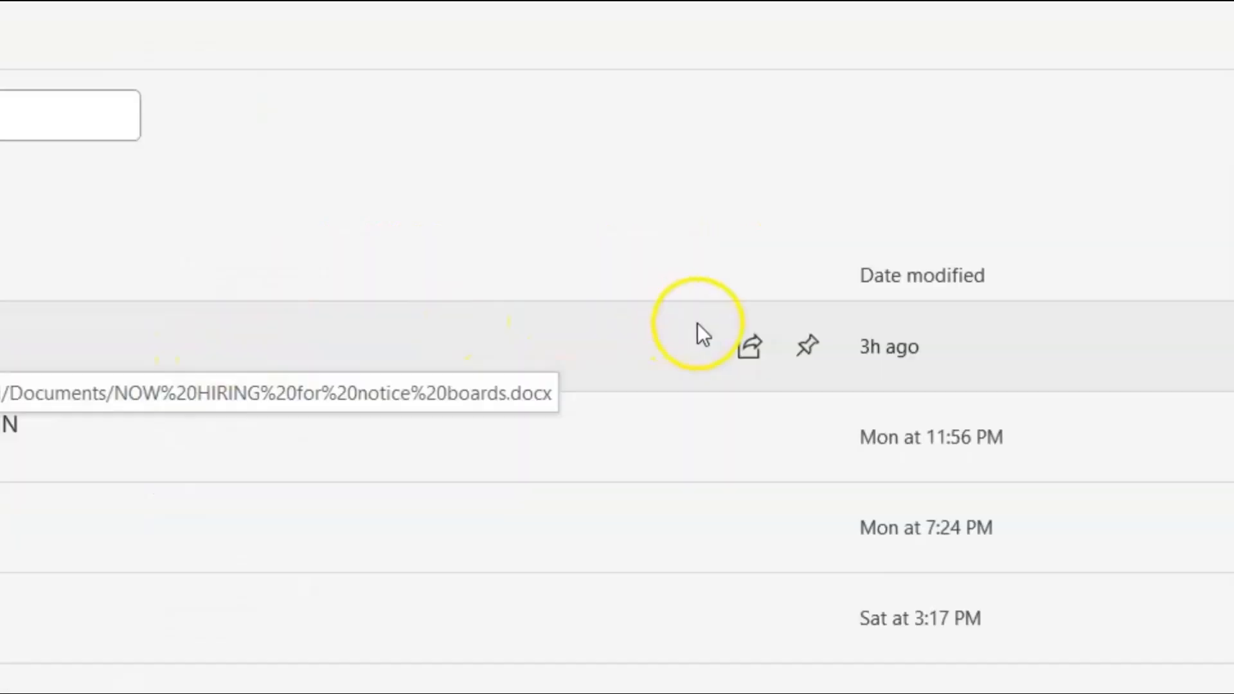
pyautogui.moveTo(807, 345)
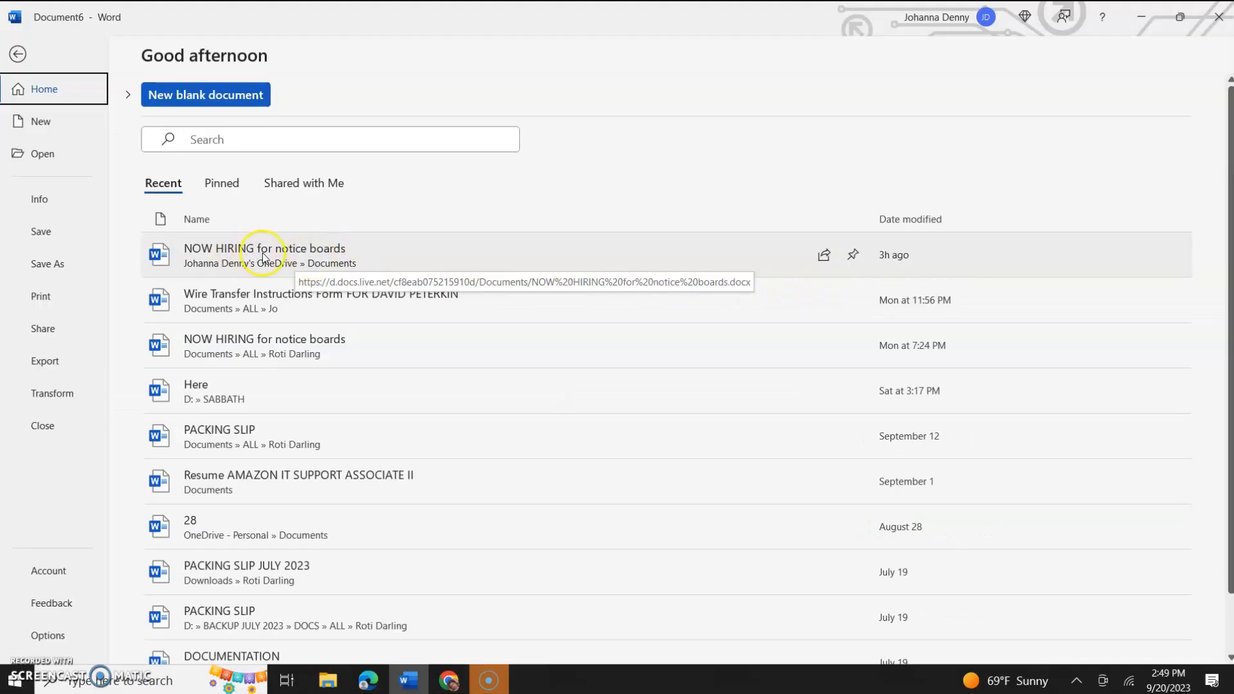
pyautogui.moveTo(392, 253)
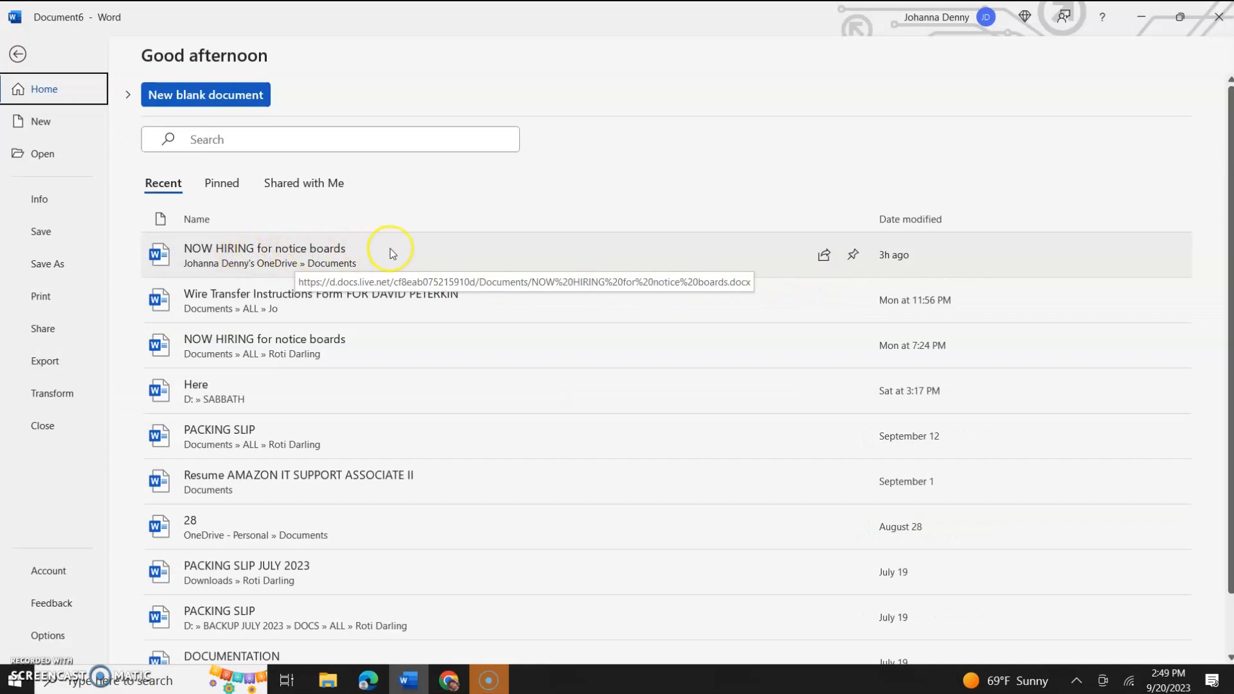
pyautogui.moveTo(661, 227)
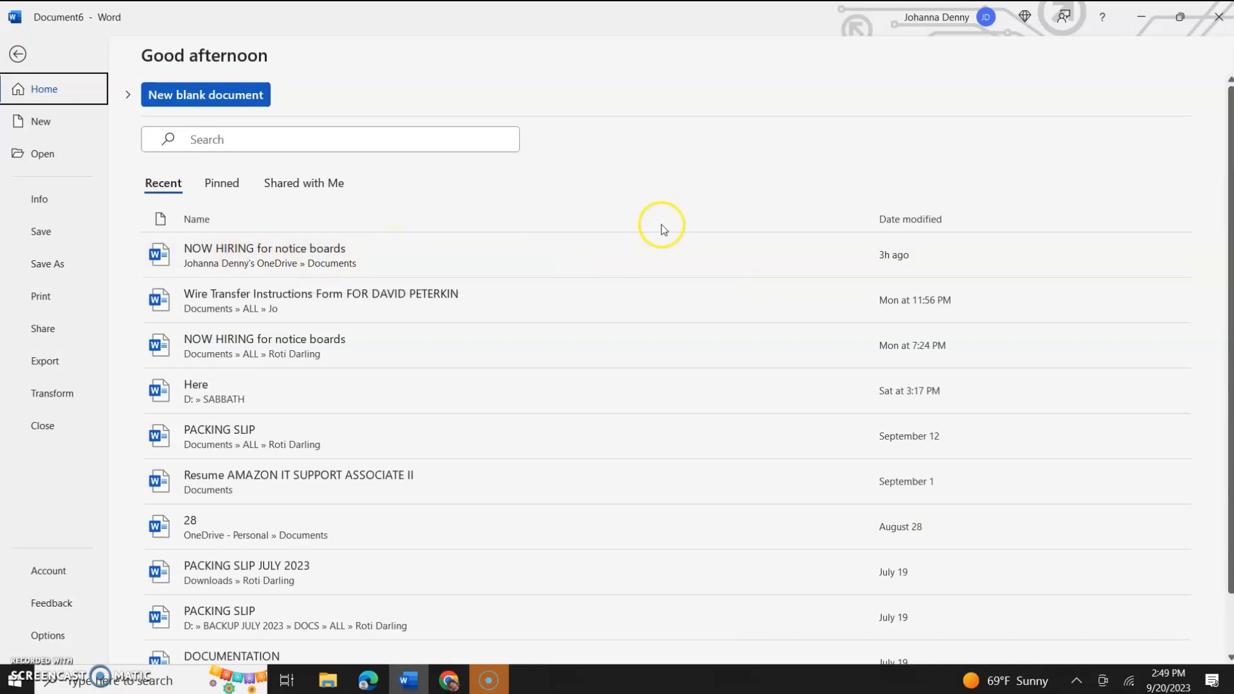
pyautogui.moveTo(826, 263)
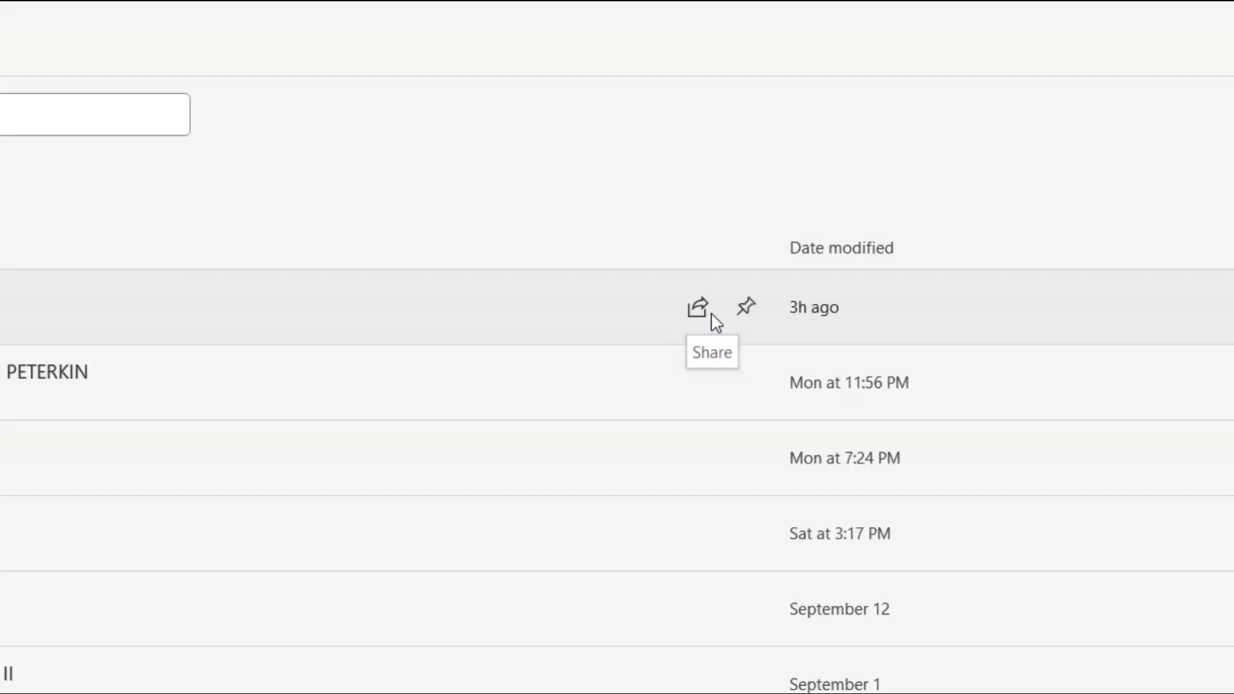
pyautogui.moveTo(744, 307)
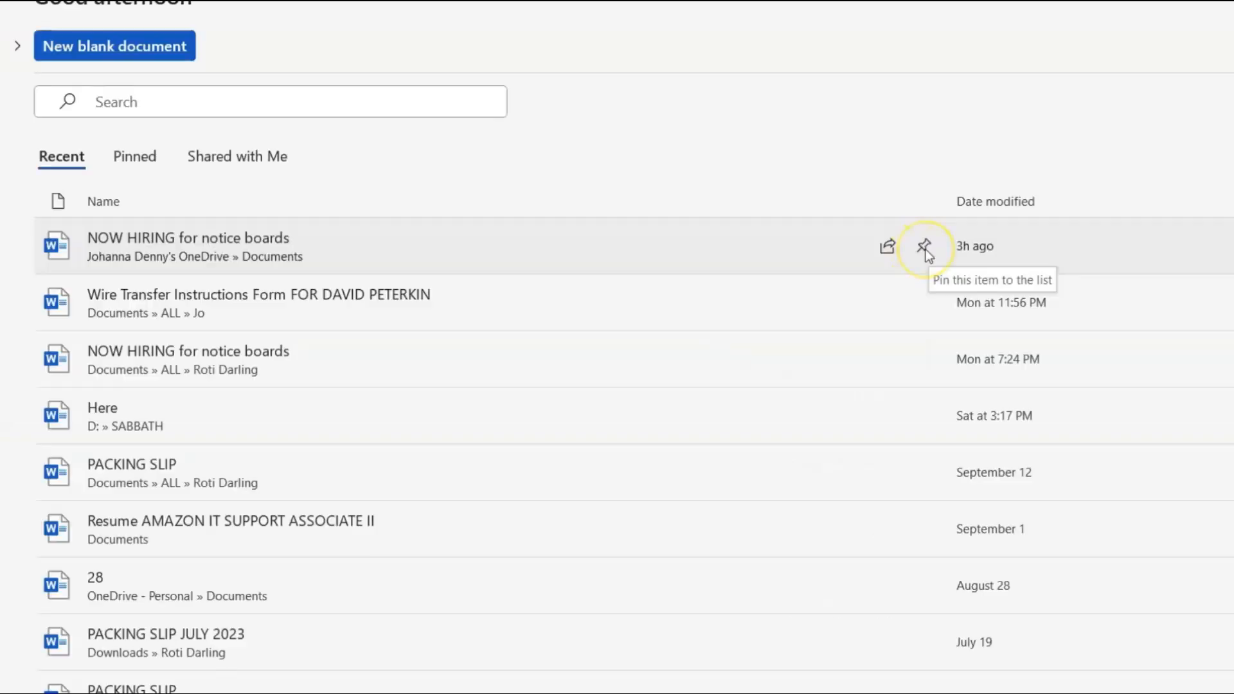
# - Pin NOW HIRING for notice boards and PACKING SLIP in the recent list
pyautogui.click(924, 246)
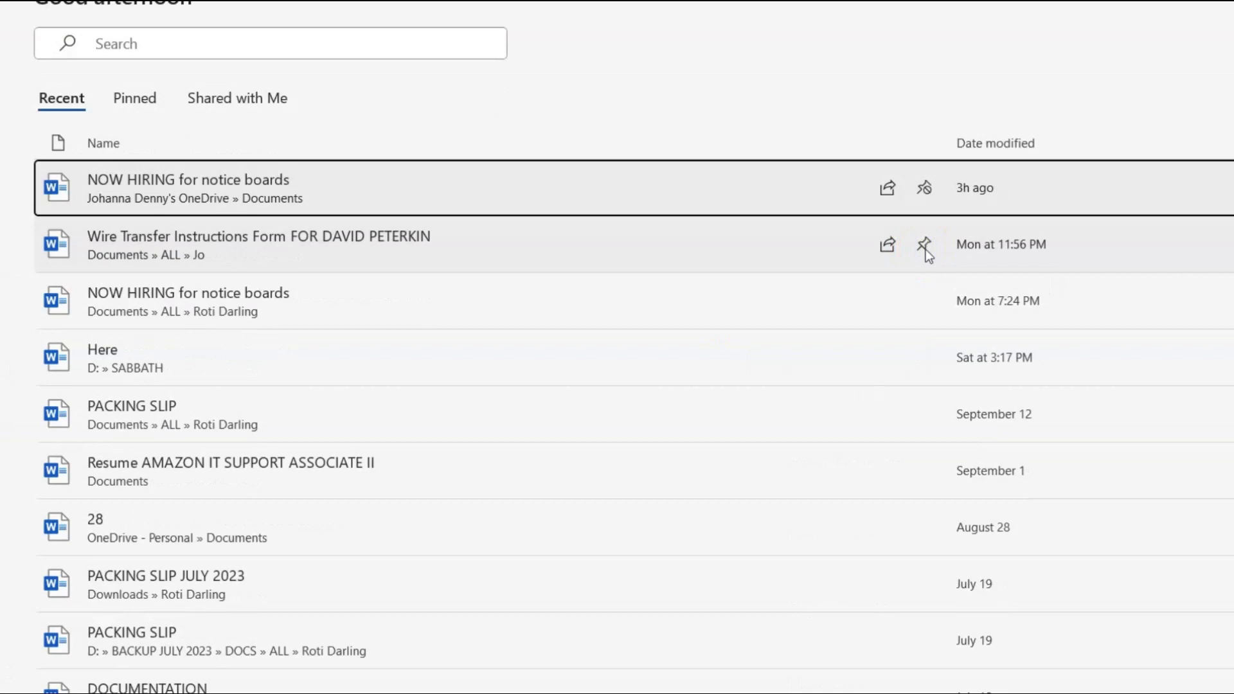
pyautogui.moveTo(637, 428)
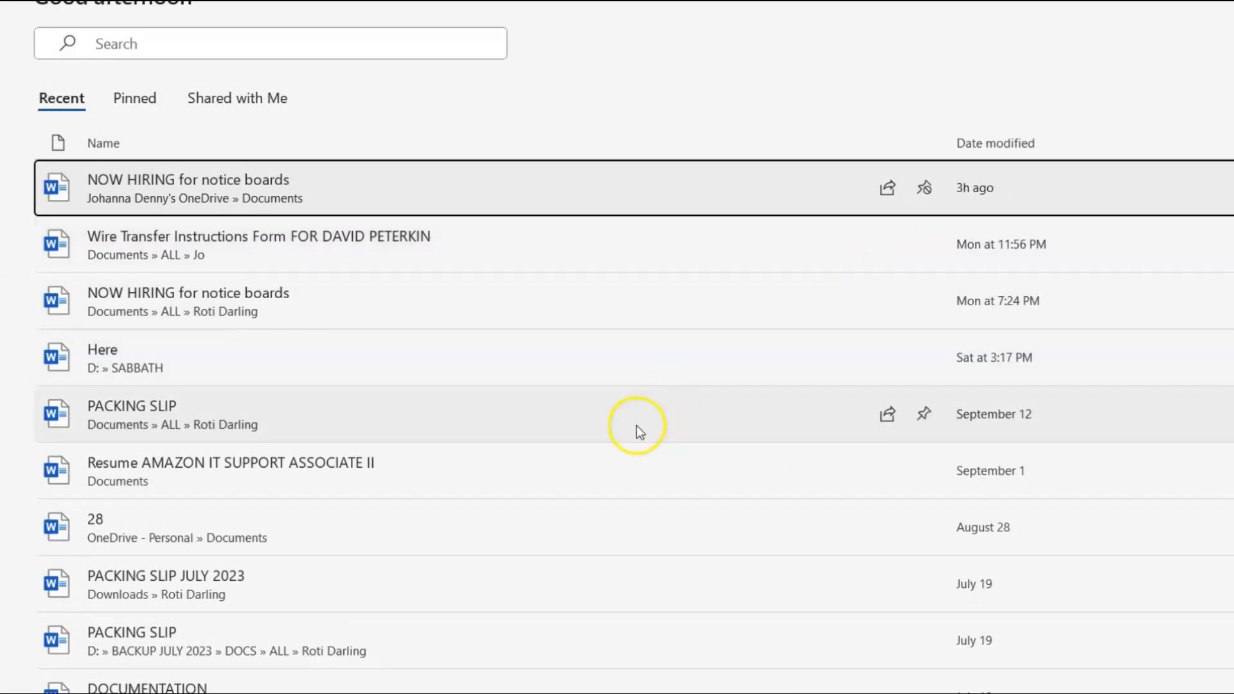
pyautogui.moveTo(337, 438)
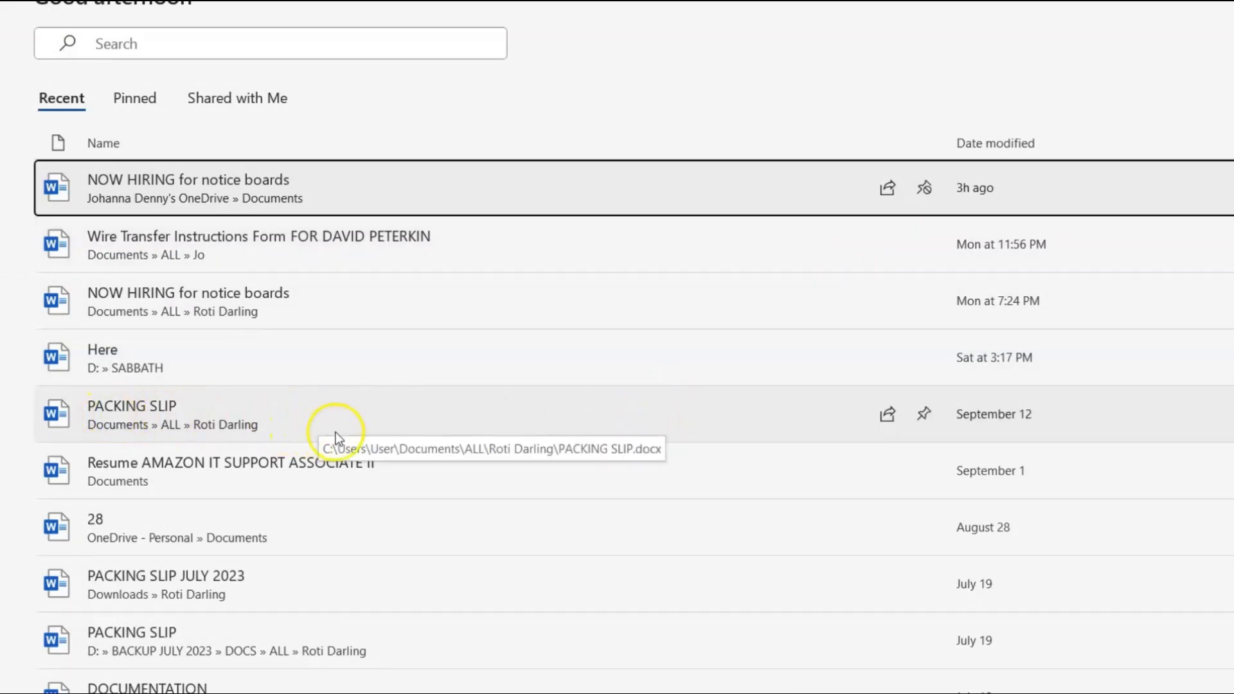
pyautogui.moveTo(924, 415)
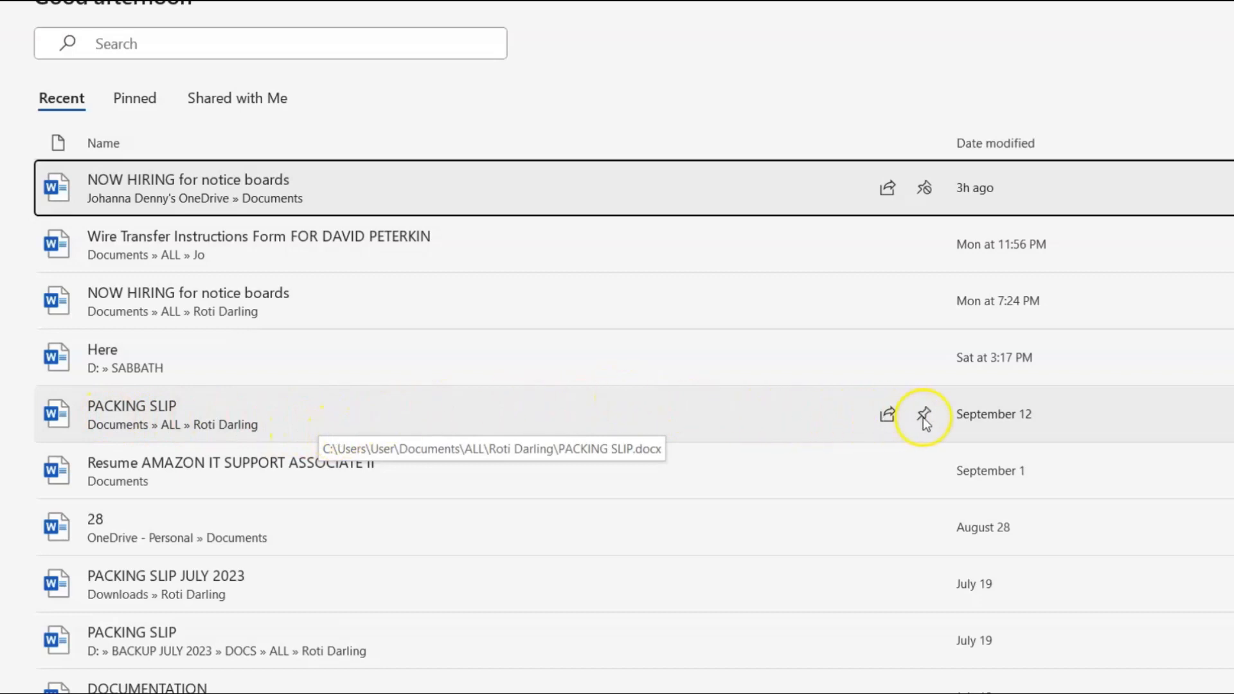
pyautogui.click(923, 415)
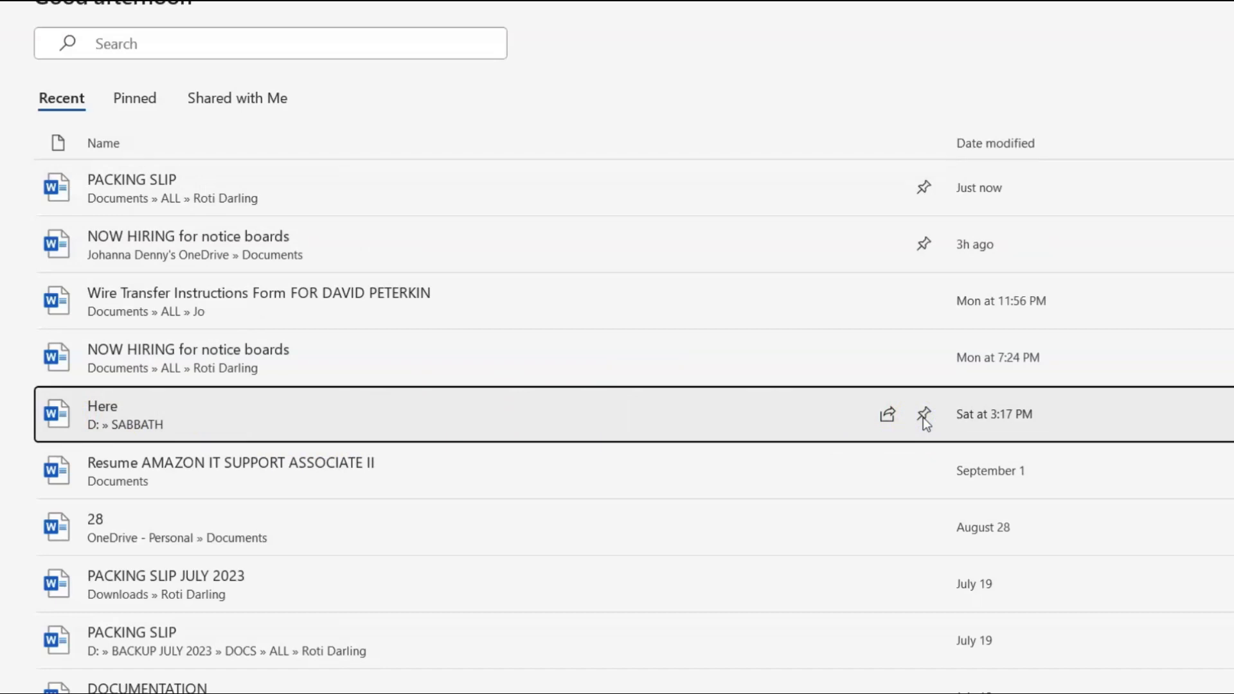
pyautogui.moveTo(561, 259)
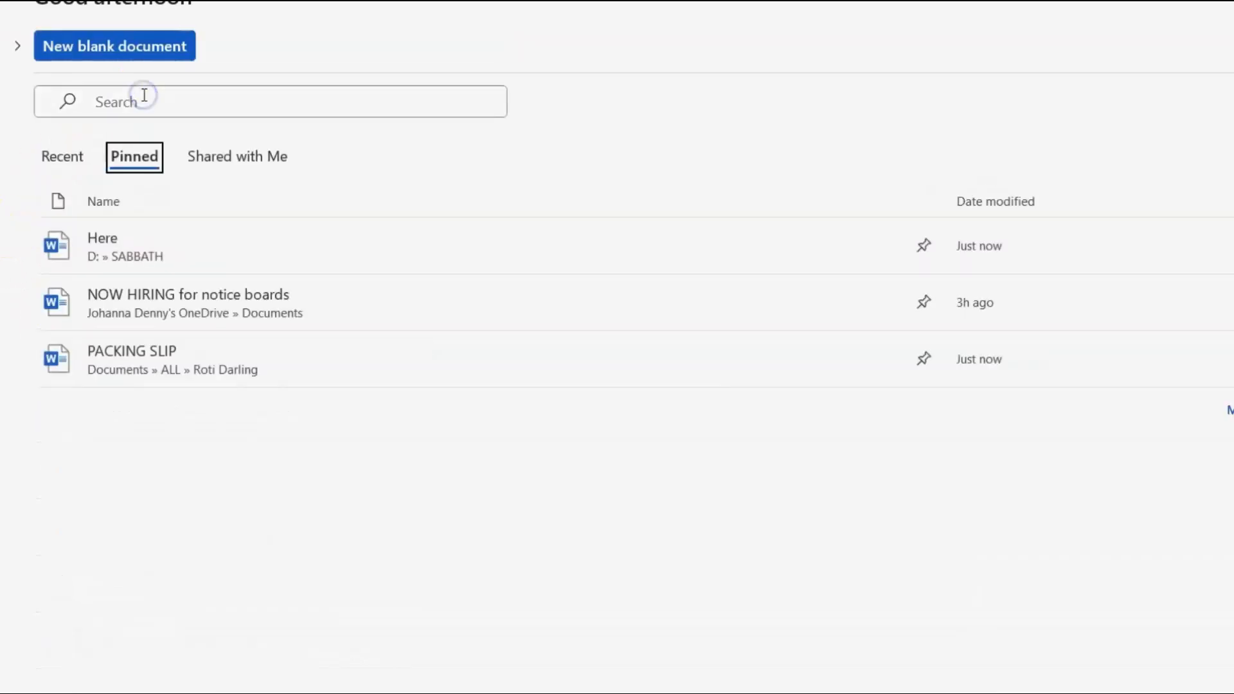
pyautogui.moveTo(307, 342)
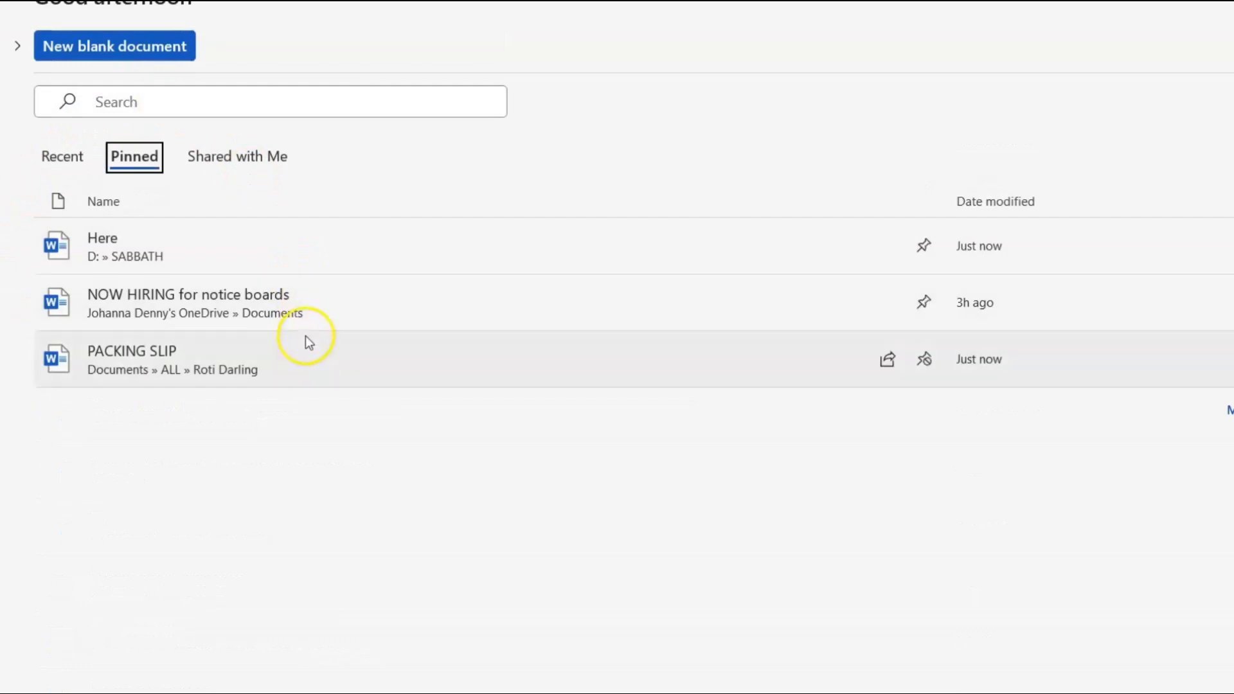
pyautogui.moveTo(224, 302)
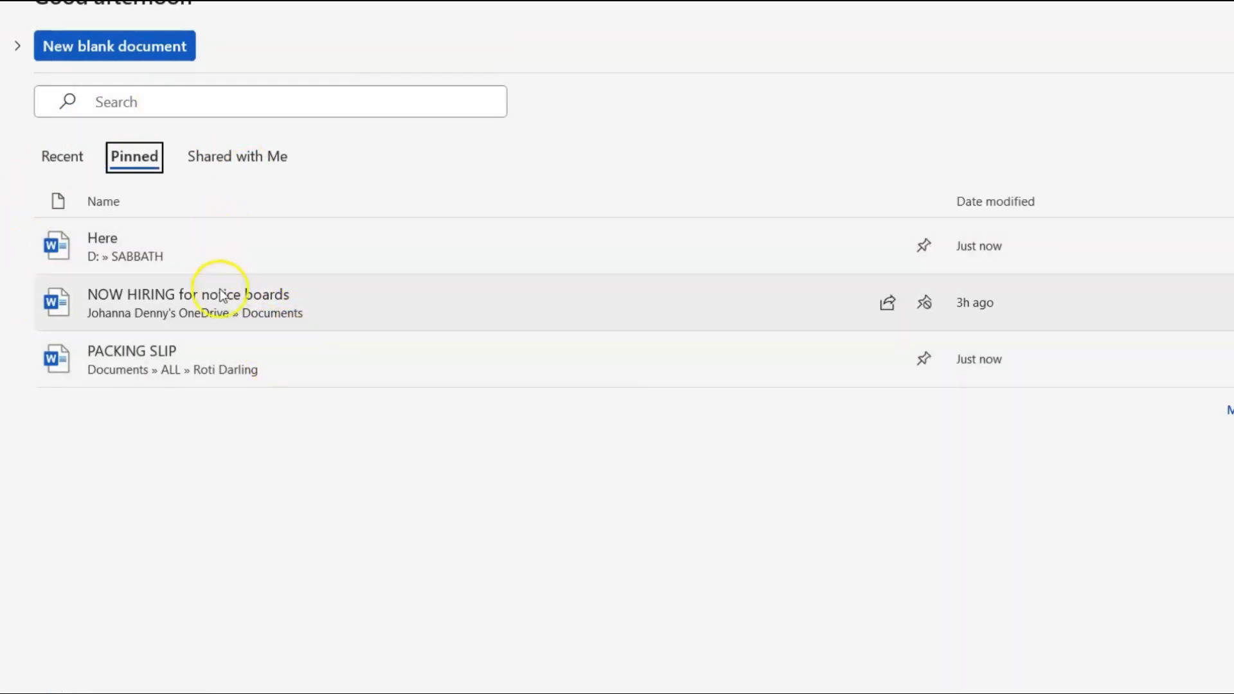
# - Show recent documents and scroll up to the Pinned group
pyautogui.click(62, 156)
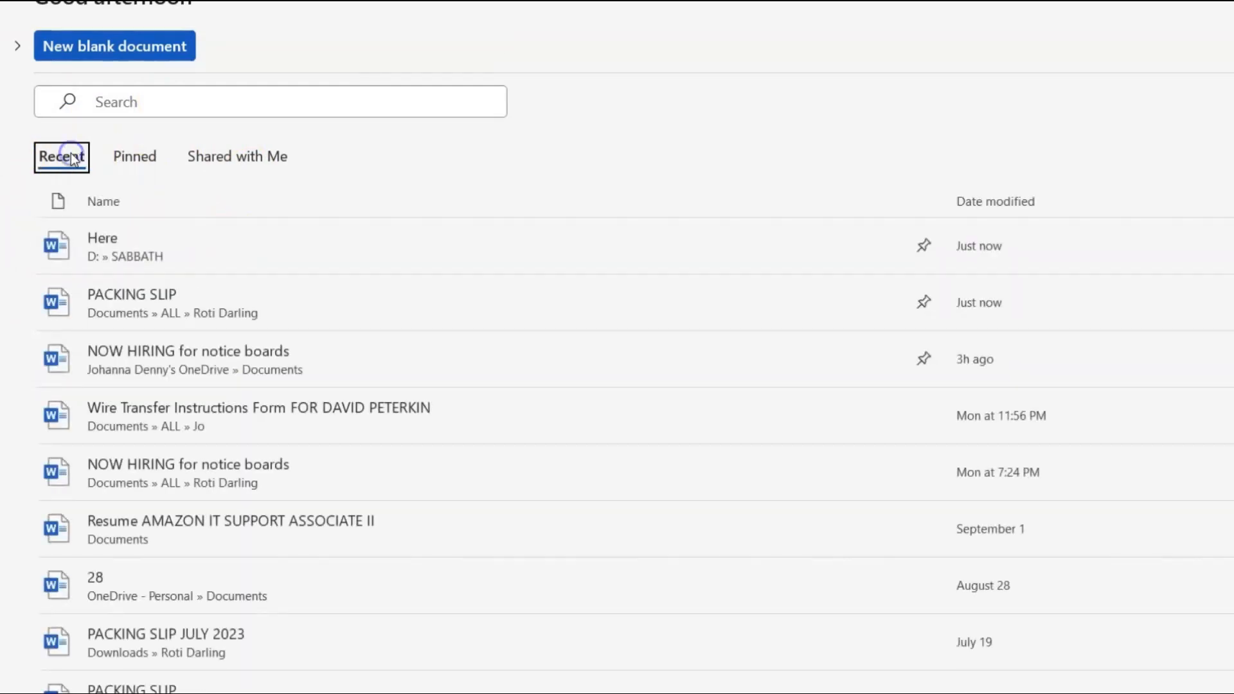
pyautogui.moveTo(141, 330)
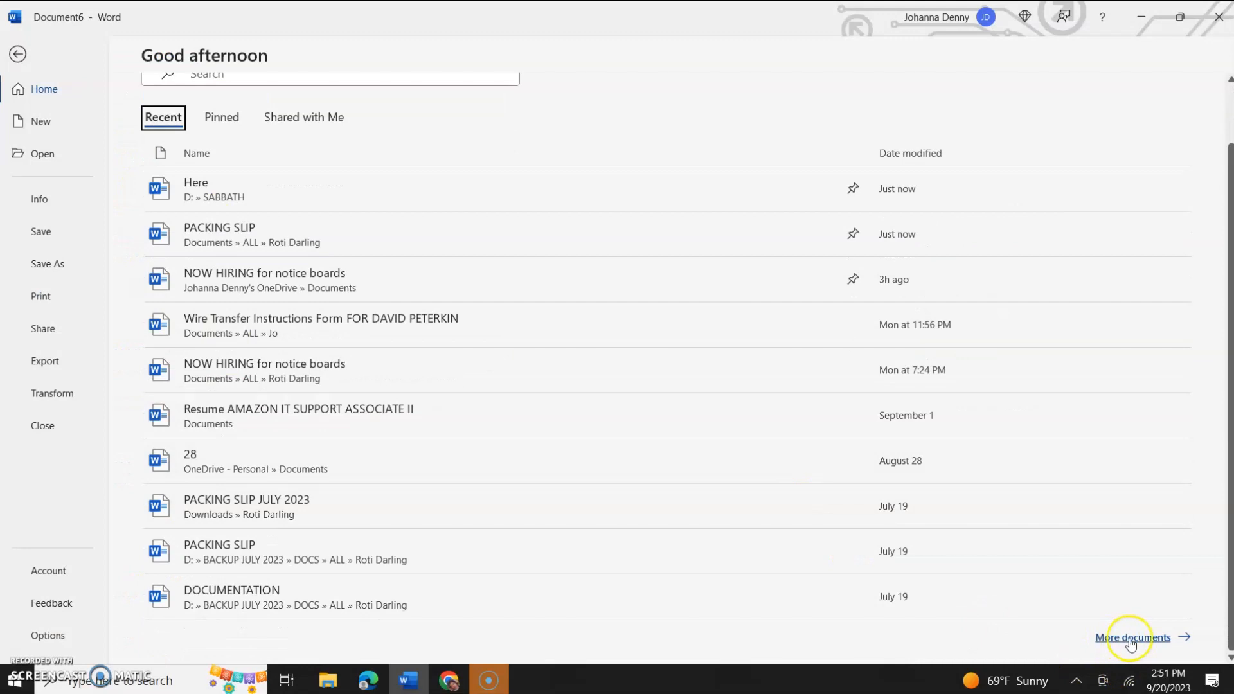
pyautogui.moveTo(572, 434)
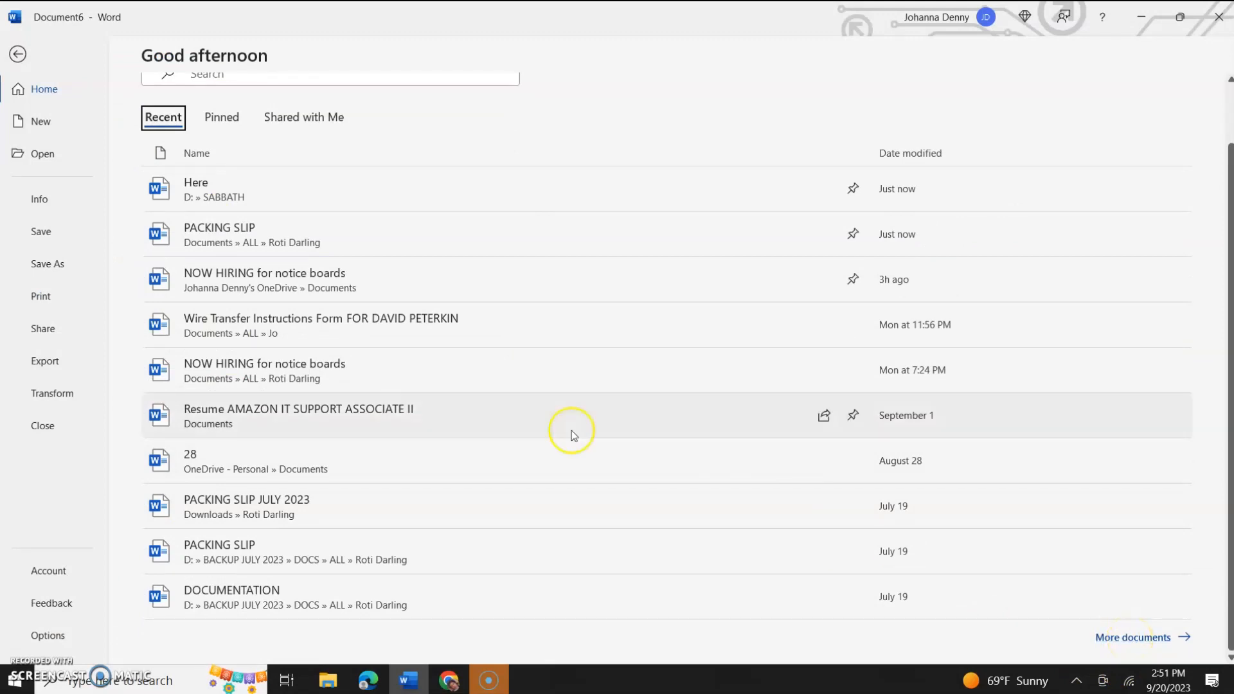
pyautogui.scroll(3)
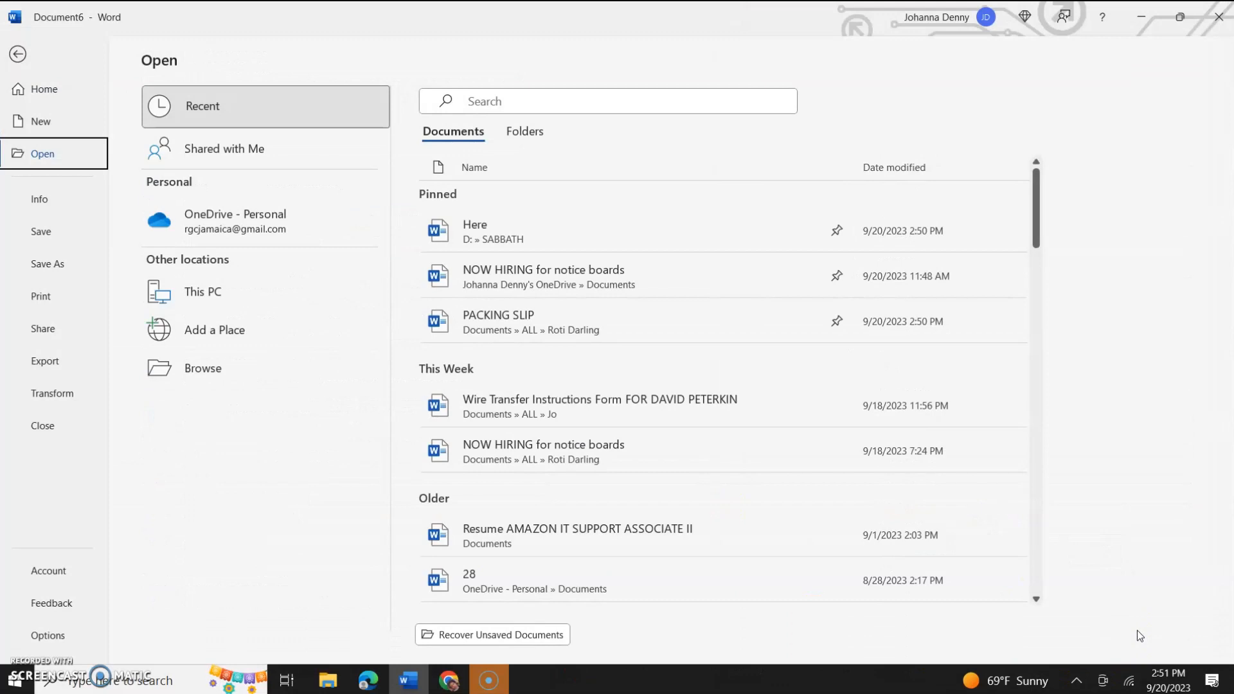
pyautogui.moveTo(1047, 229)
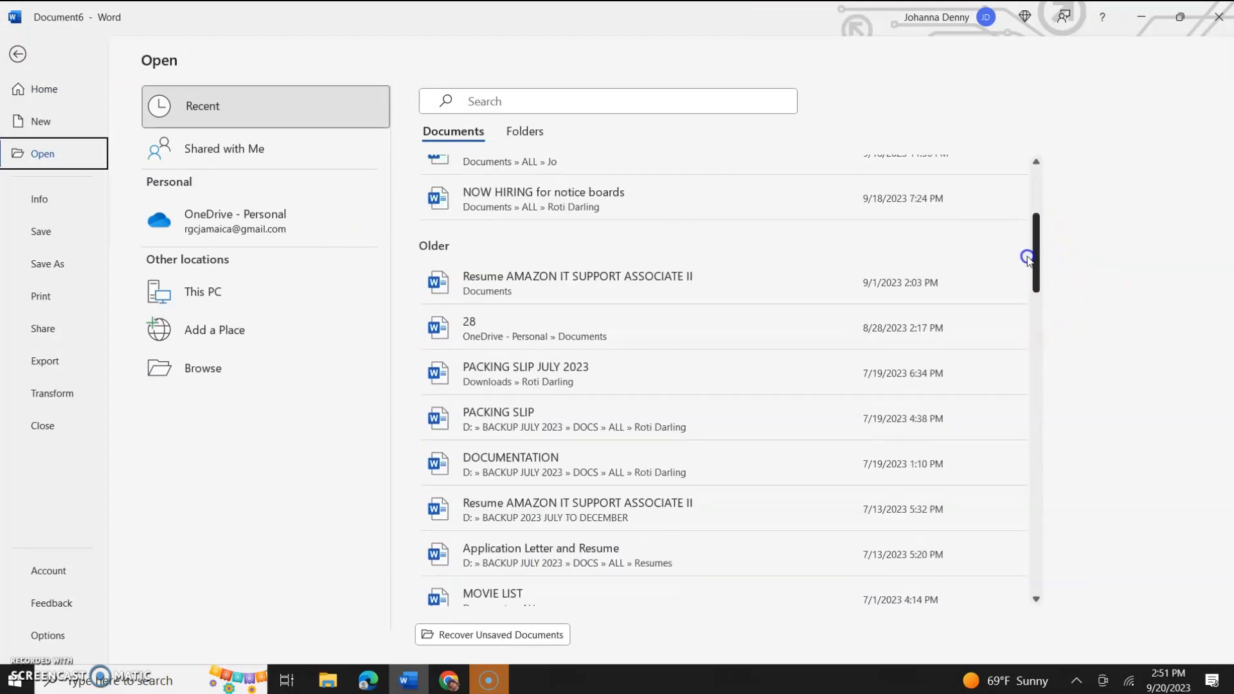
pyautogui.scroll(-3)
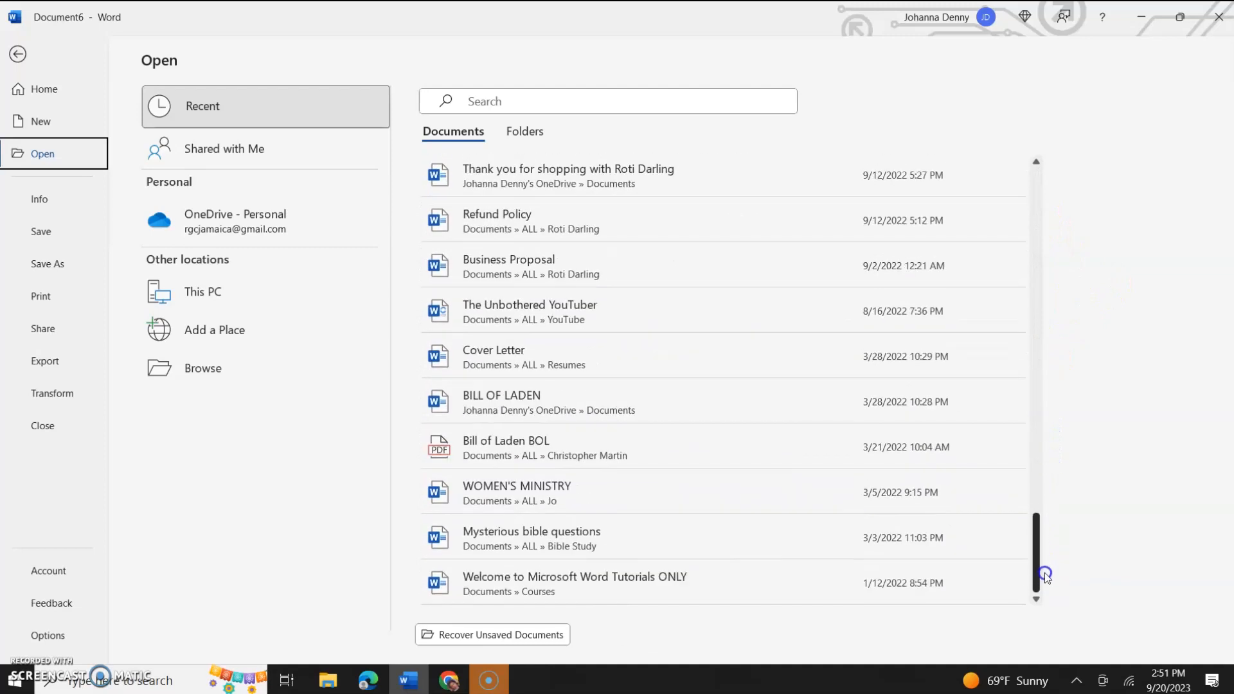
pyautogui.scroll(3)
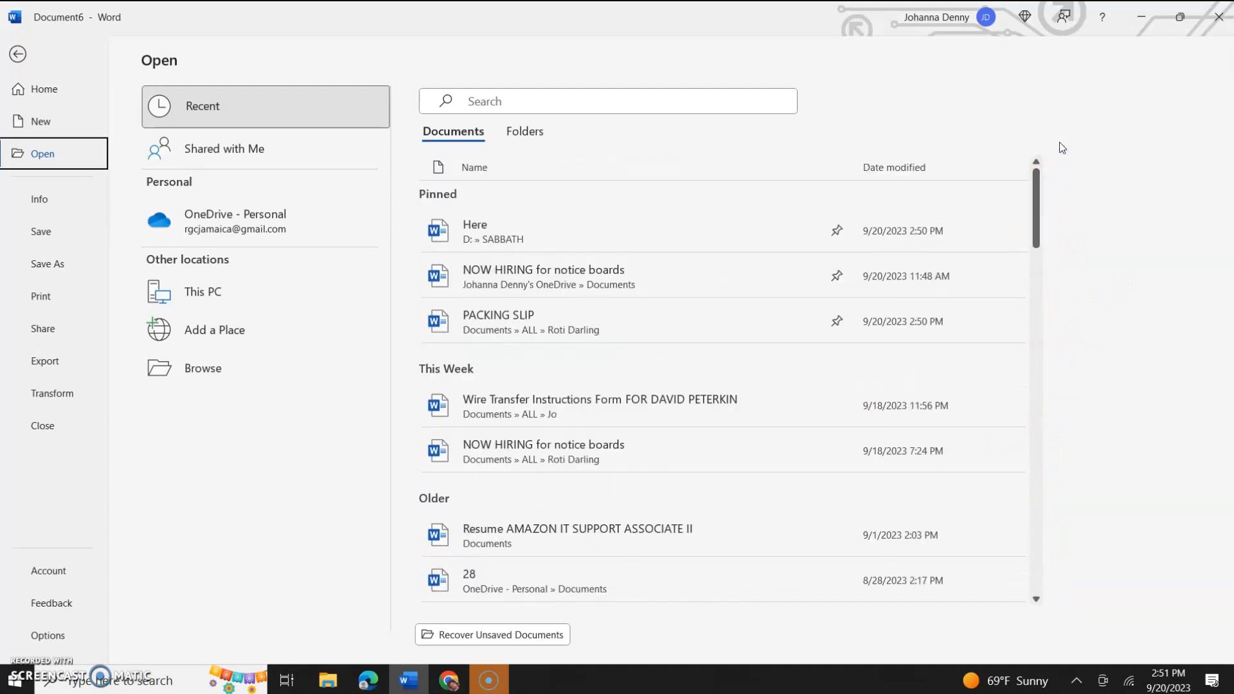
pyautogui.moveTo(596, 320)
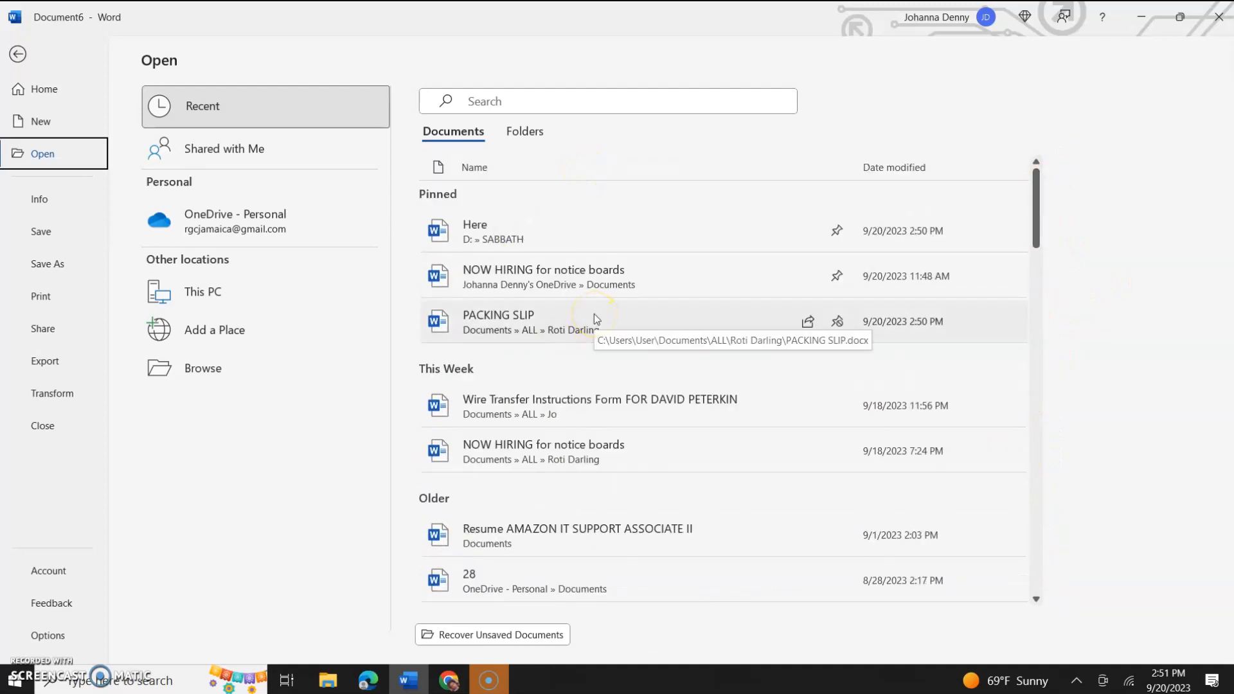
pyautogui.moveTo(203, 369)
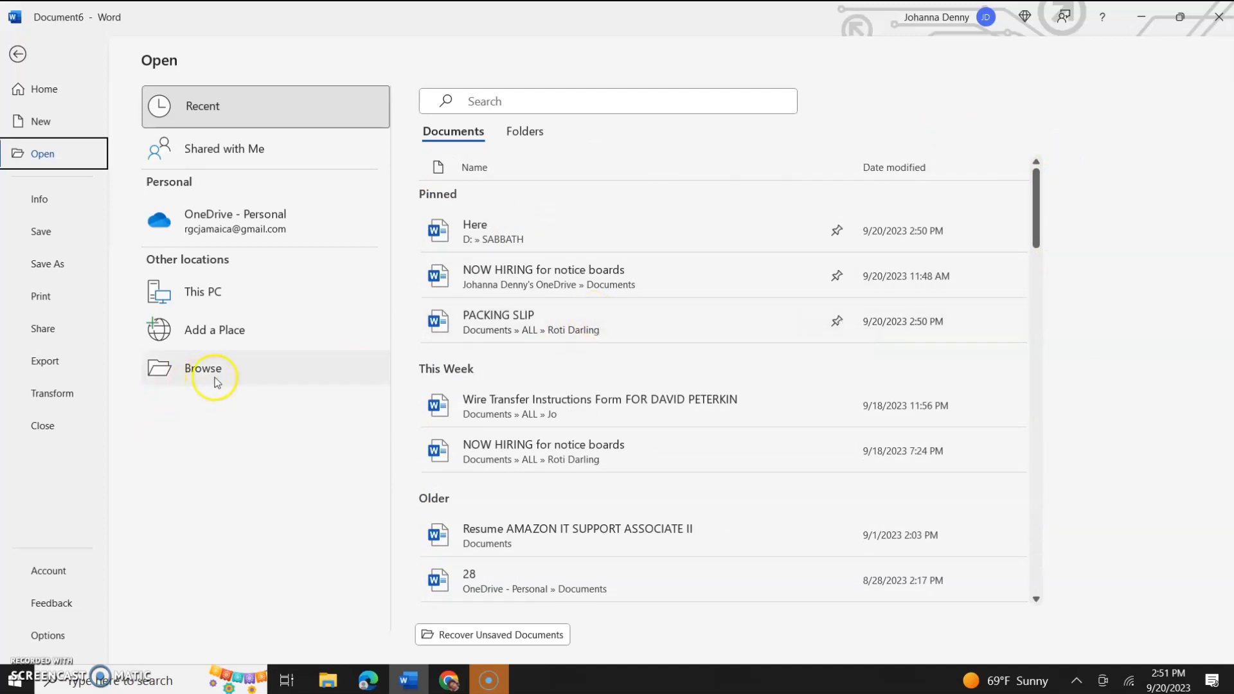
pyautogui.click(203, 369)
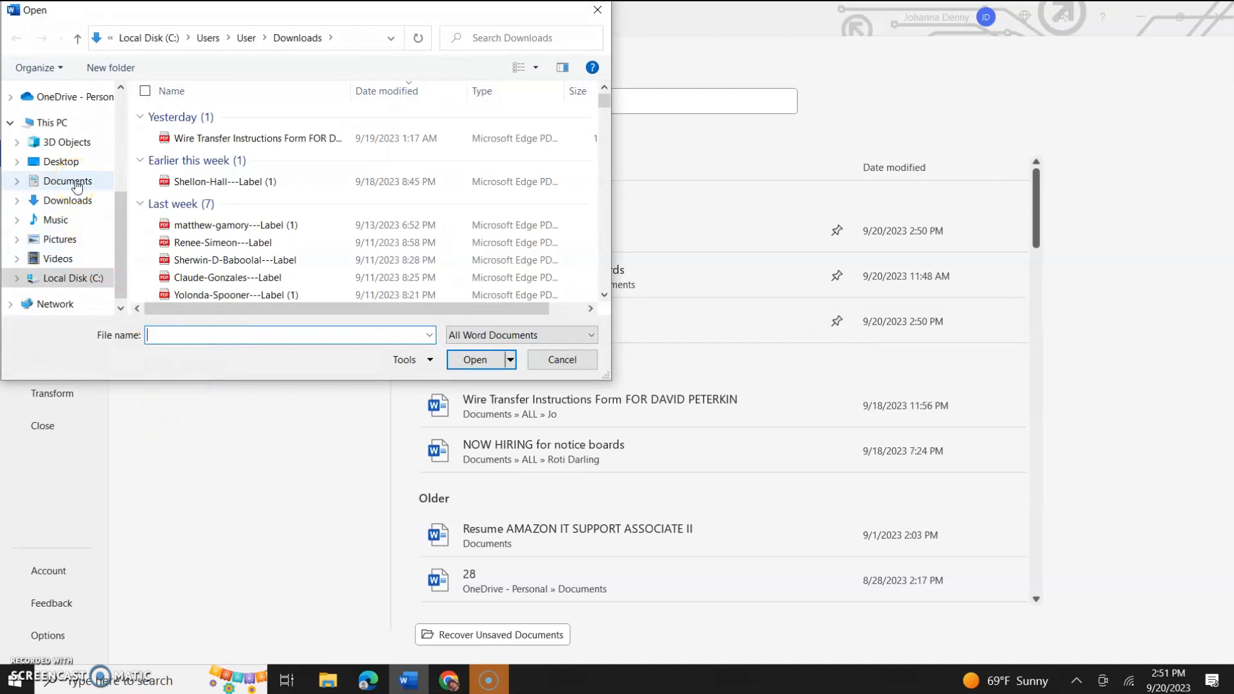
pyautogui.click(67, 180)
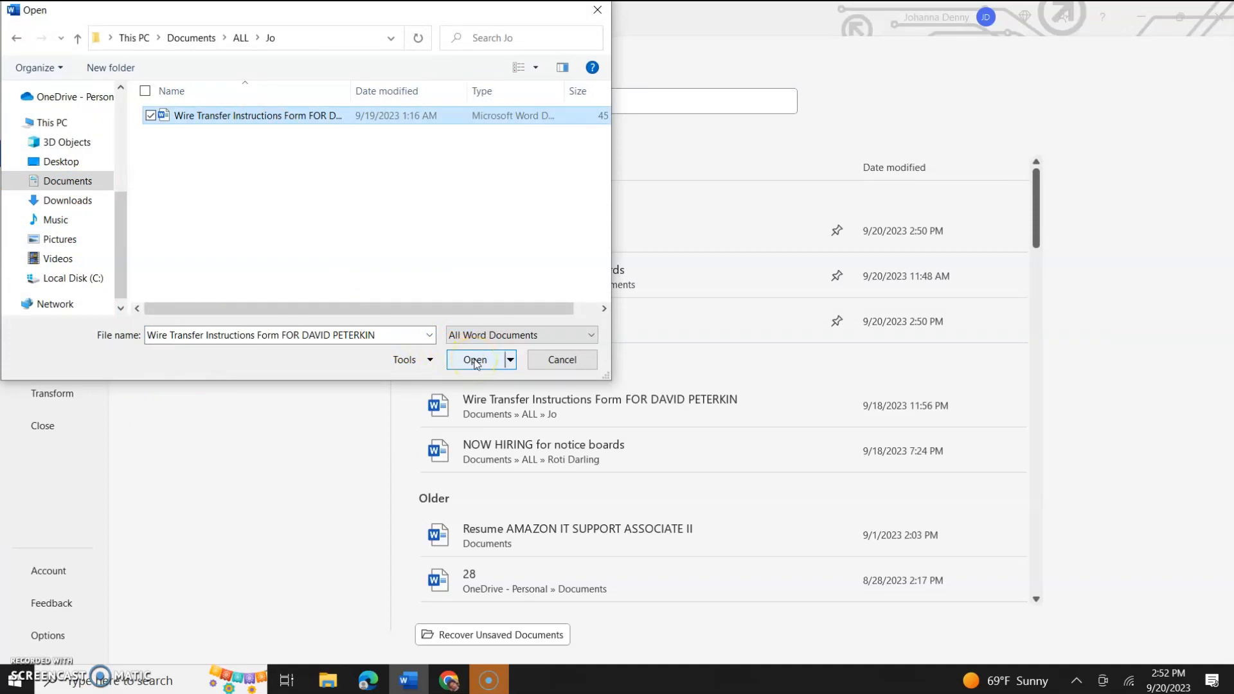
pyautogui.click(476, 360)
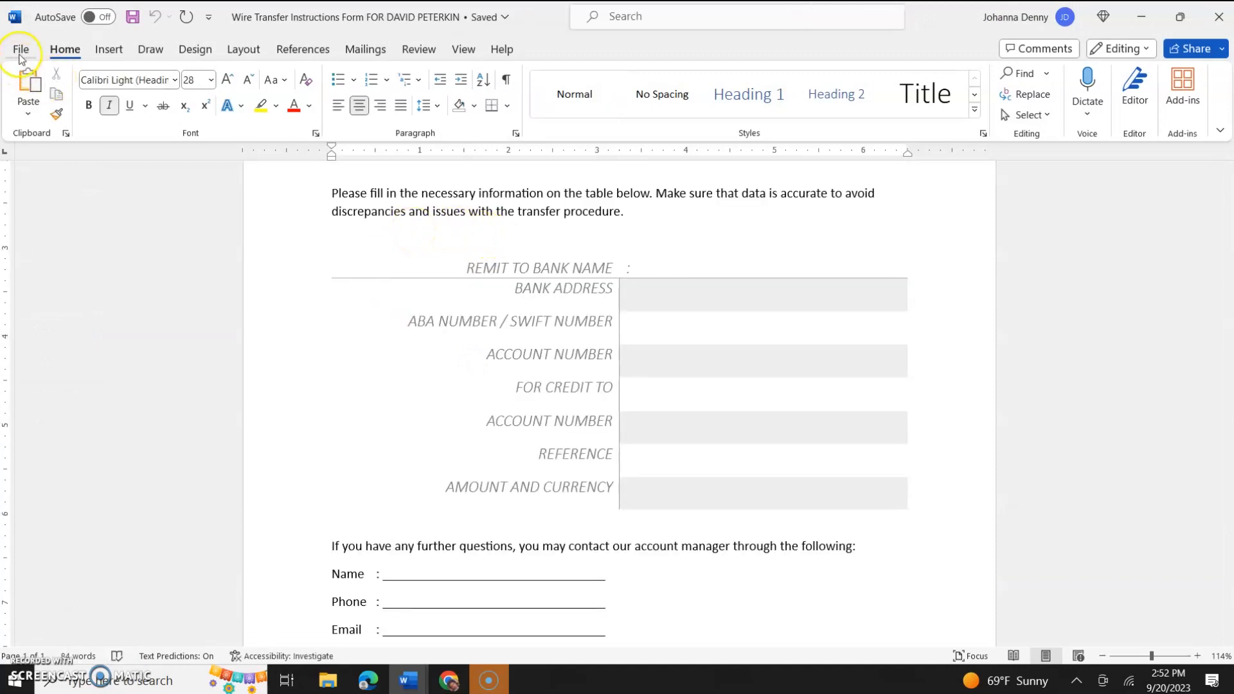
# - Return to File Home and scroll to the wire transfer form in Recent
pyautogui.click(22, 49)
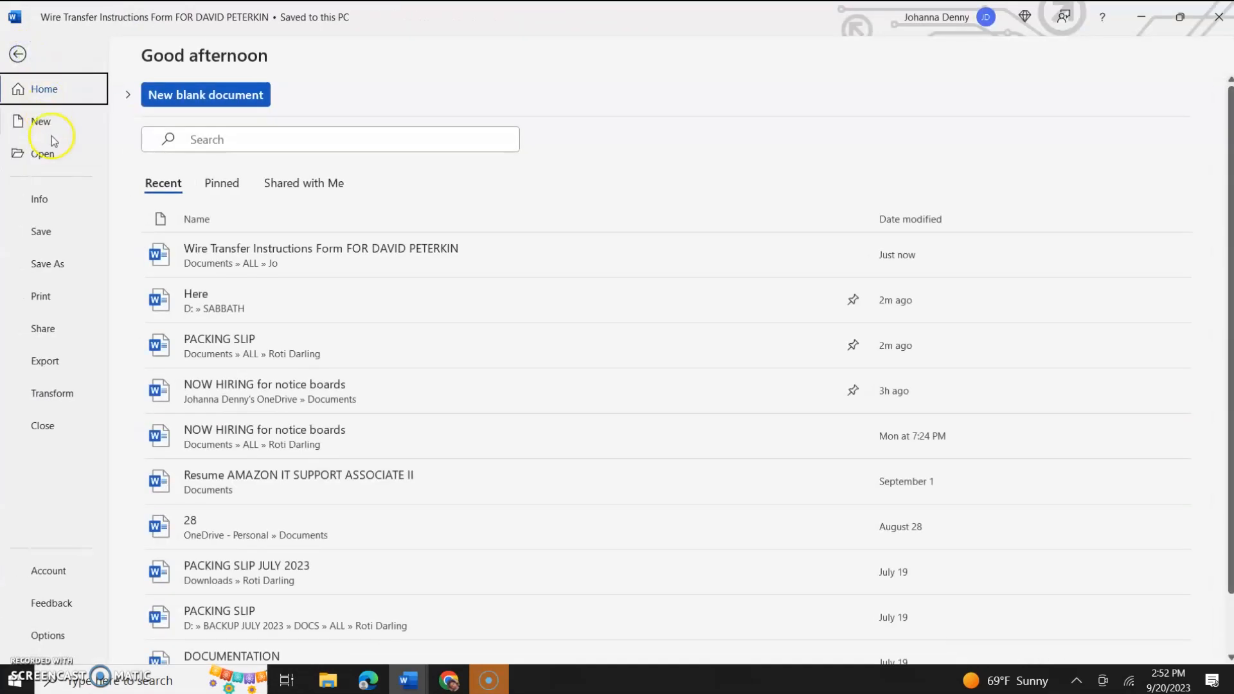
pyautogui.moveTo(223, 263)
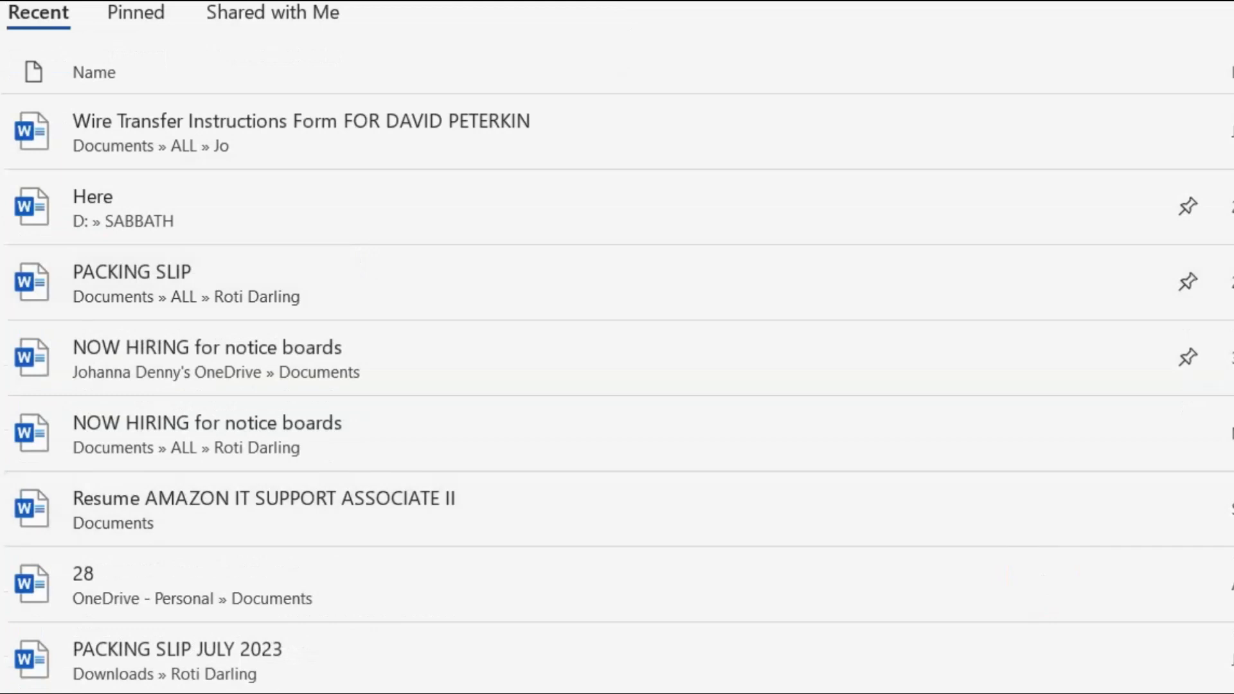
pyautogui.scroll(3)
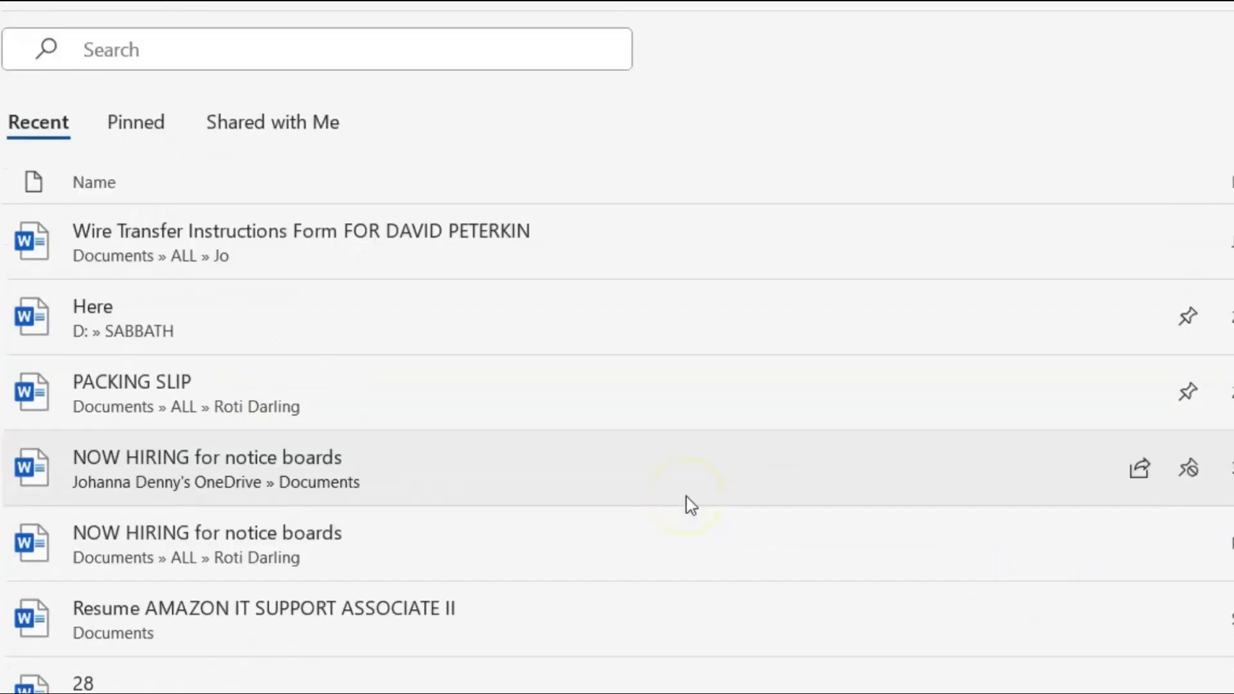
pyautogui.moveTo(688, 504)
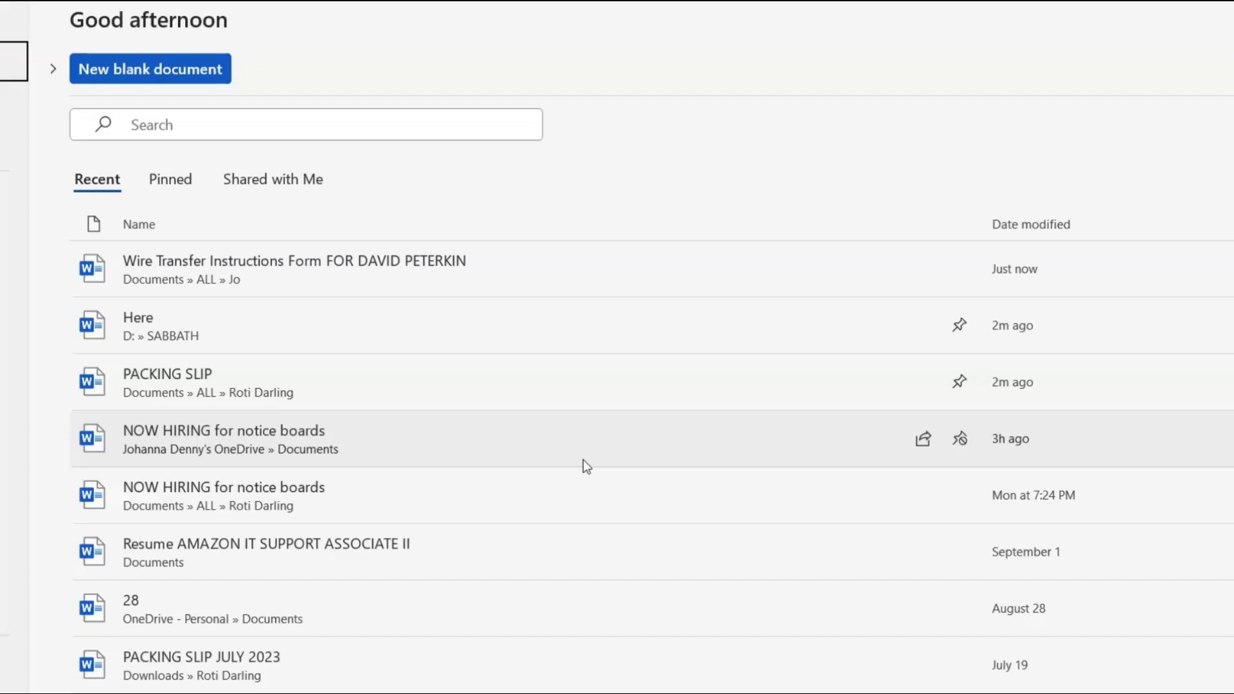
pyautogui.moveTo(898, 266)
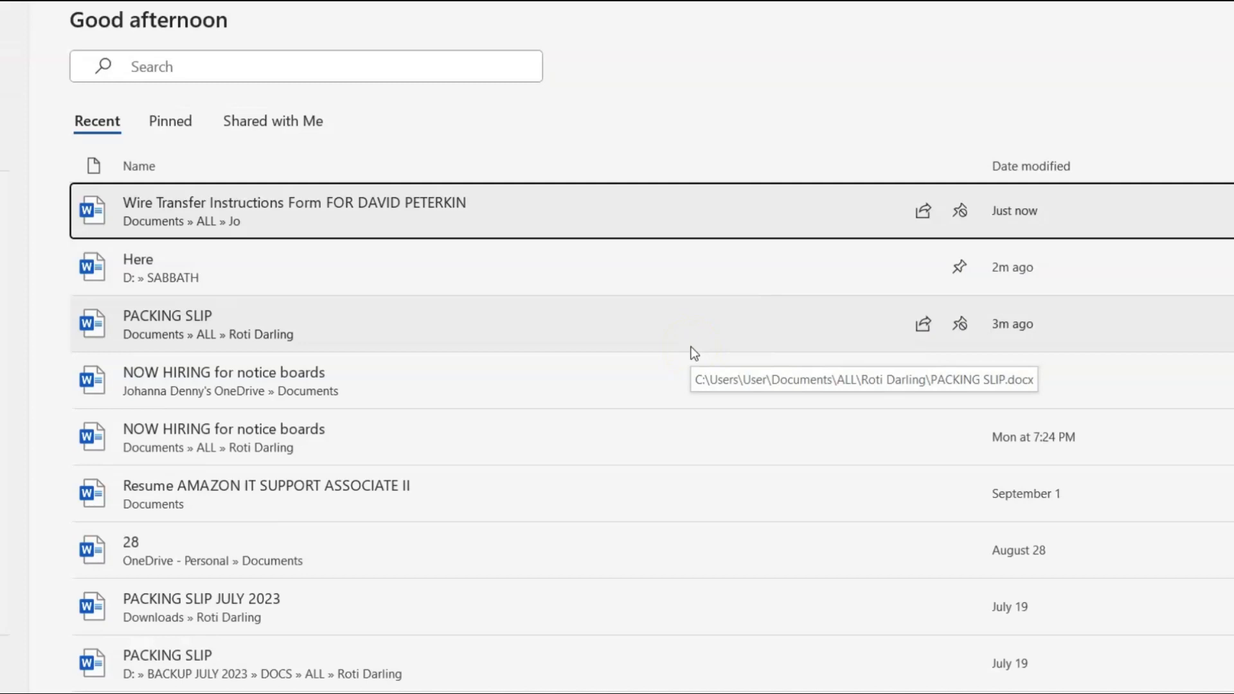
# - Show only pinned documents: wire transfer form, Here, NOW HIRING, PACKING SLIP
pyautogui.click(169, 179)
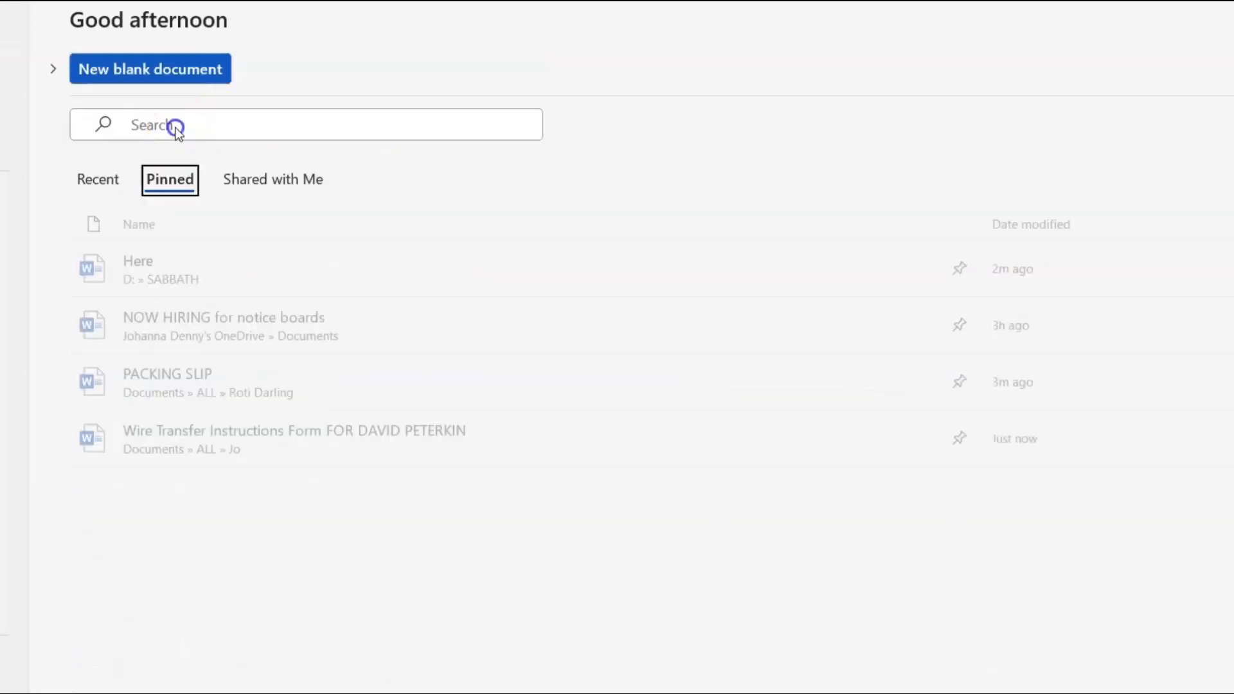
pyautogui.moveTo(420, 275)
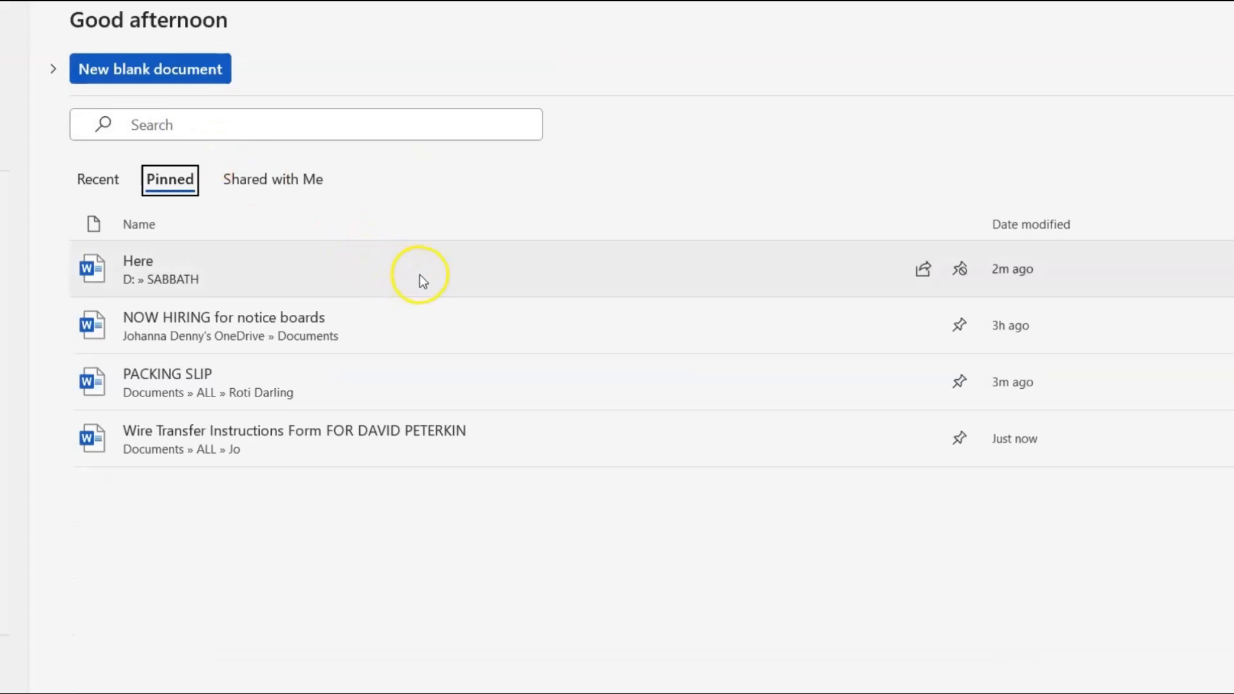
pyautogui.moveTo(421, 269)
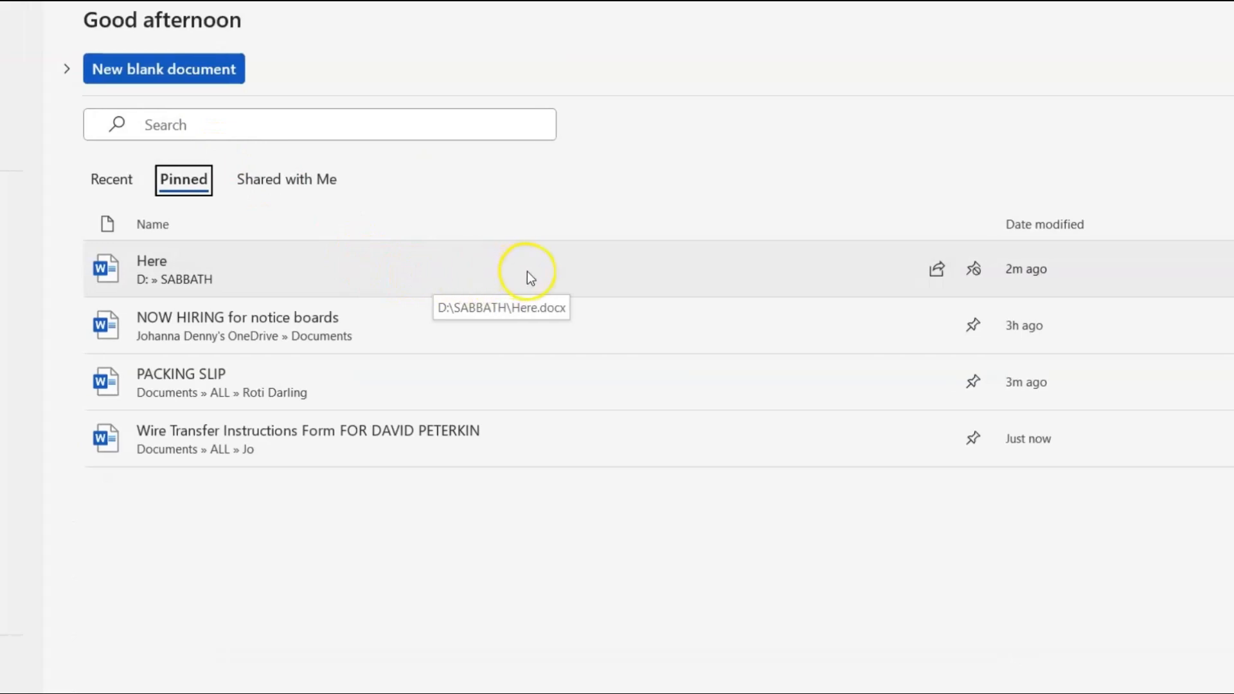
pyautogui.moveTo(414, 283)
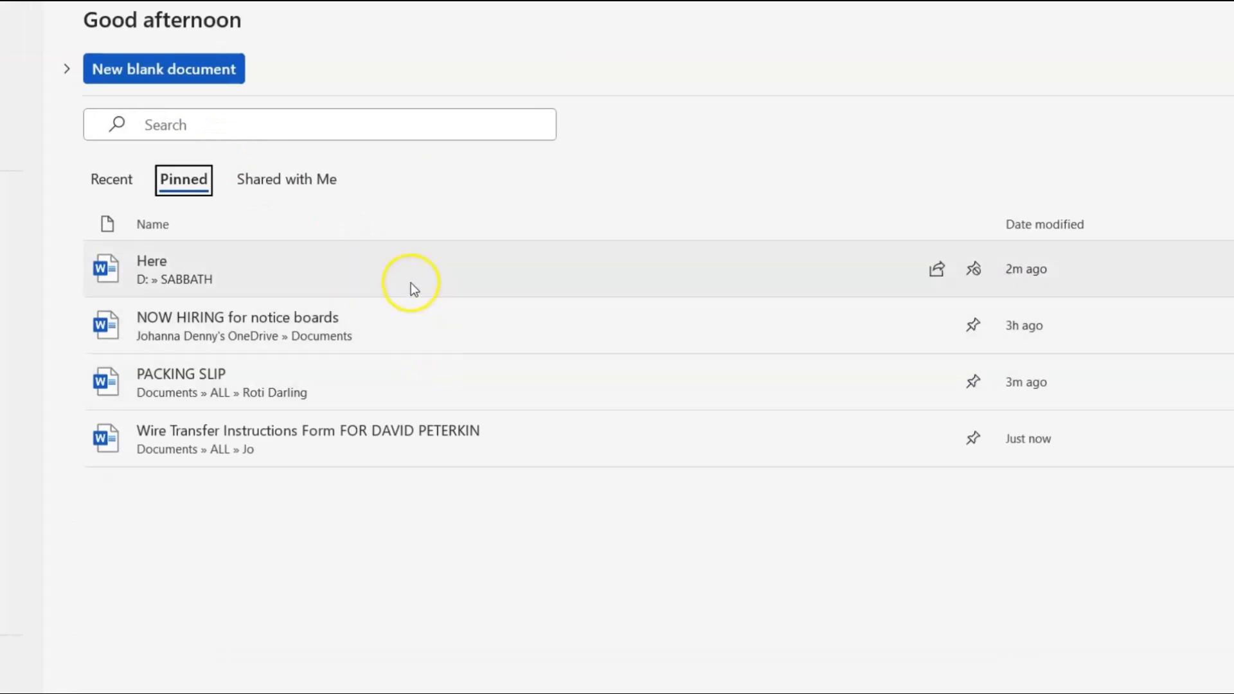
pyautogui.moveTo(378, 438)
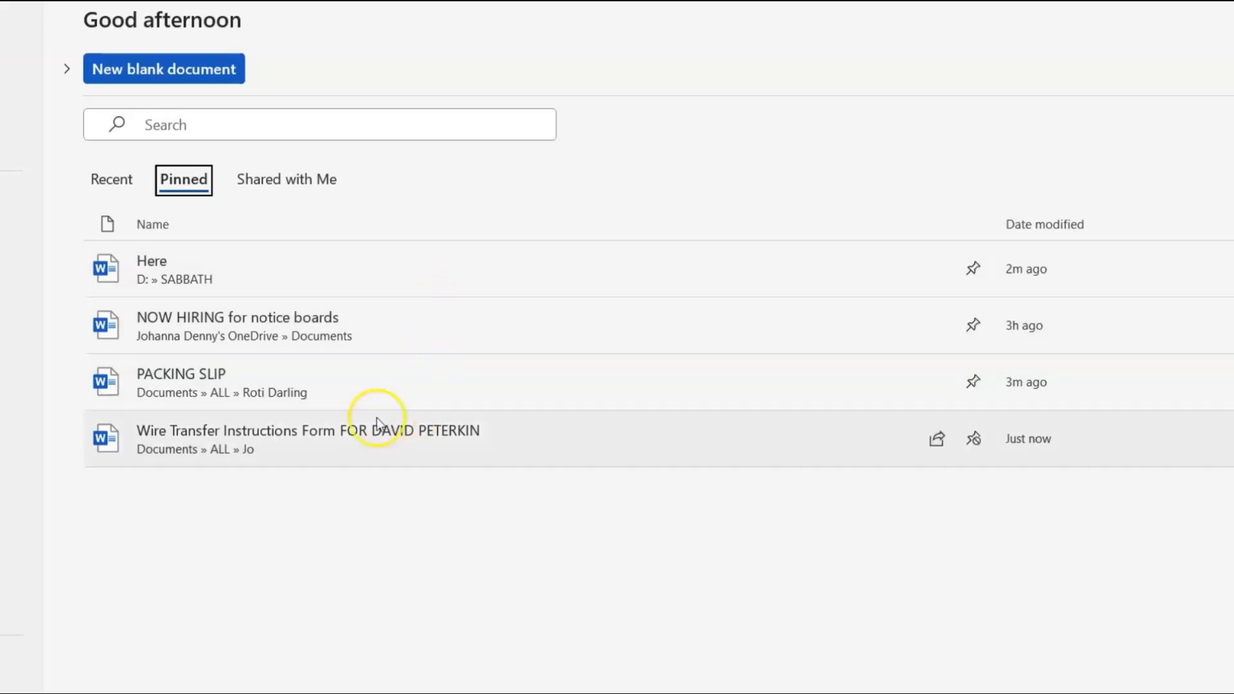
pyautogui.moveTo(382, 438)
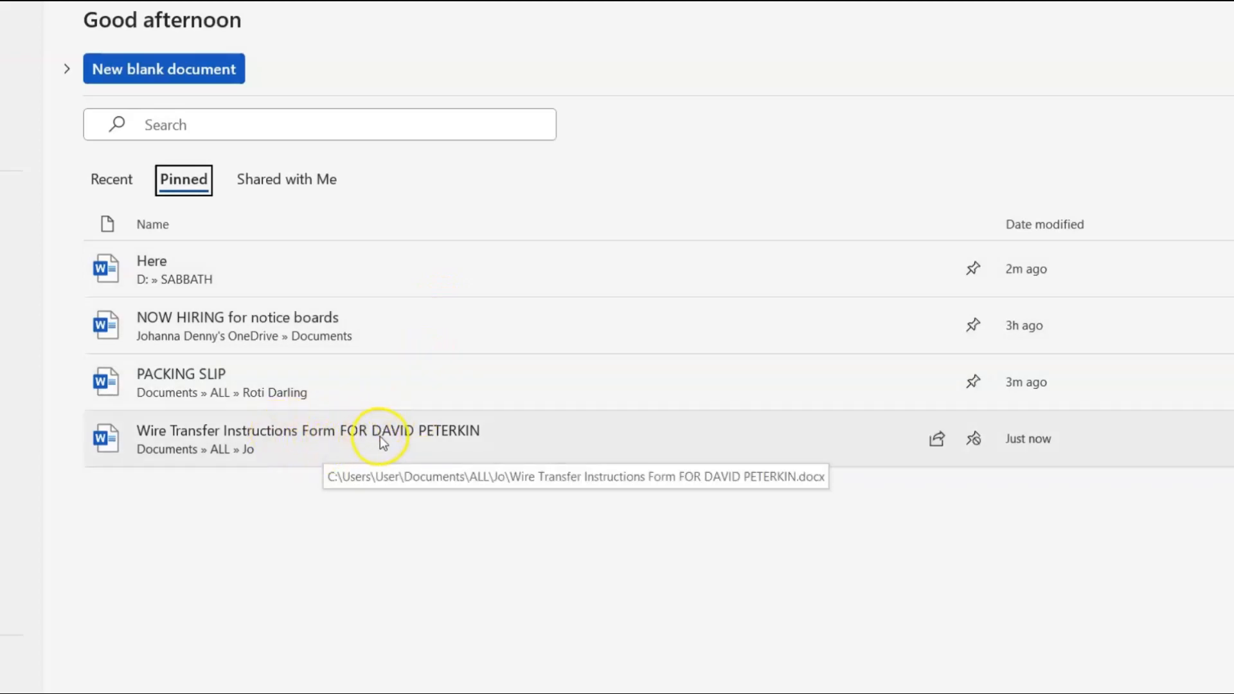
pyautogui.moveTo(408, 441)
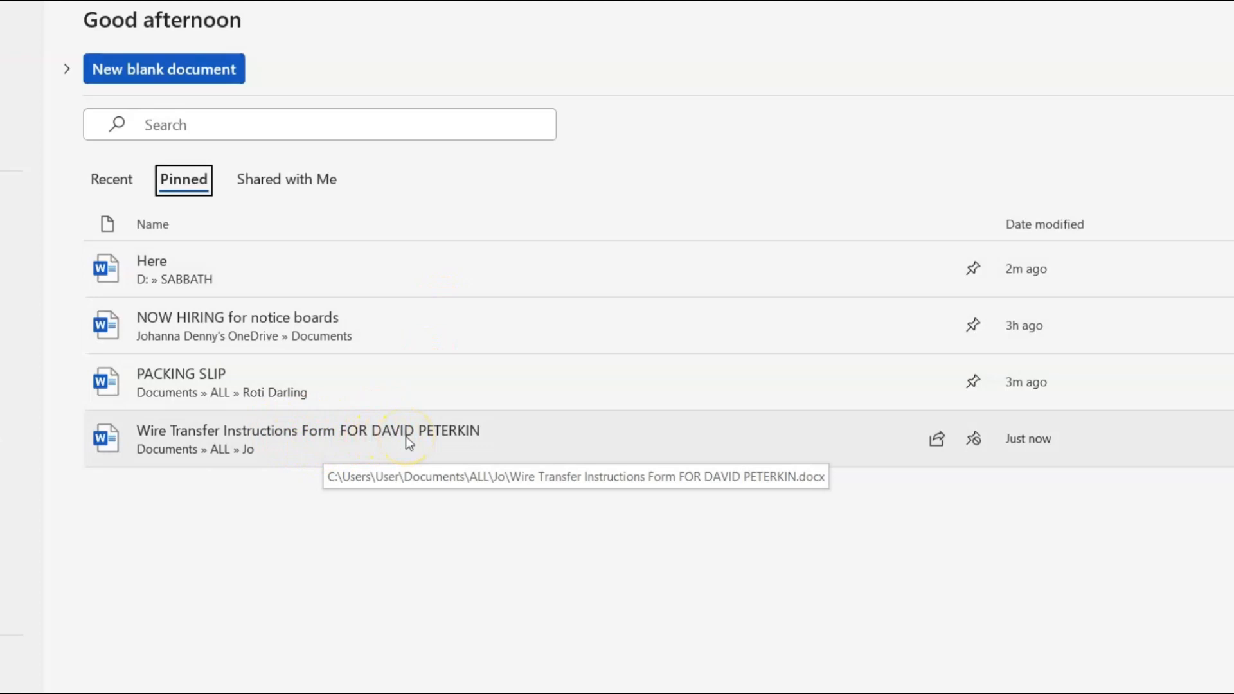
pyautogui.rightClick(408, 439)
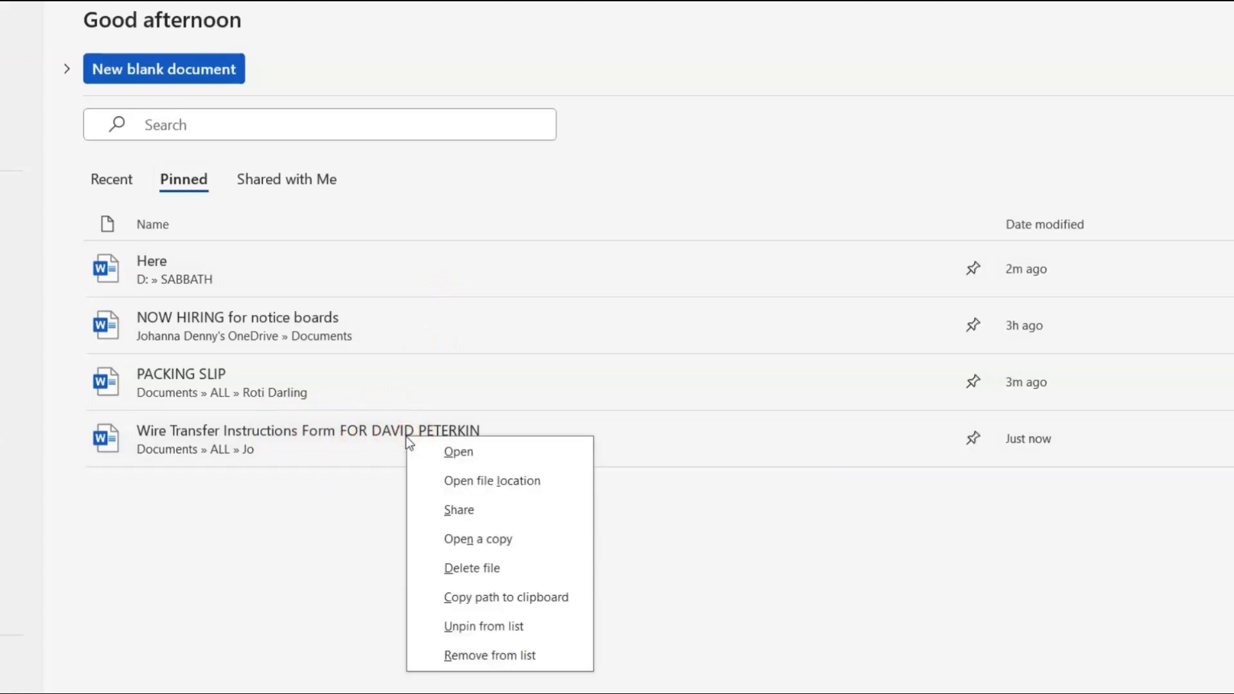
pyautogui.moveTo(483, 625)
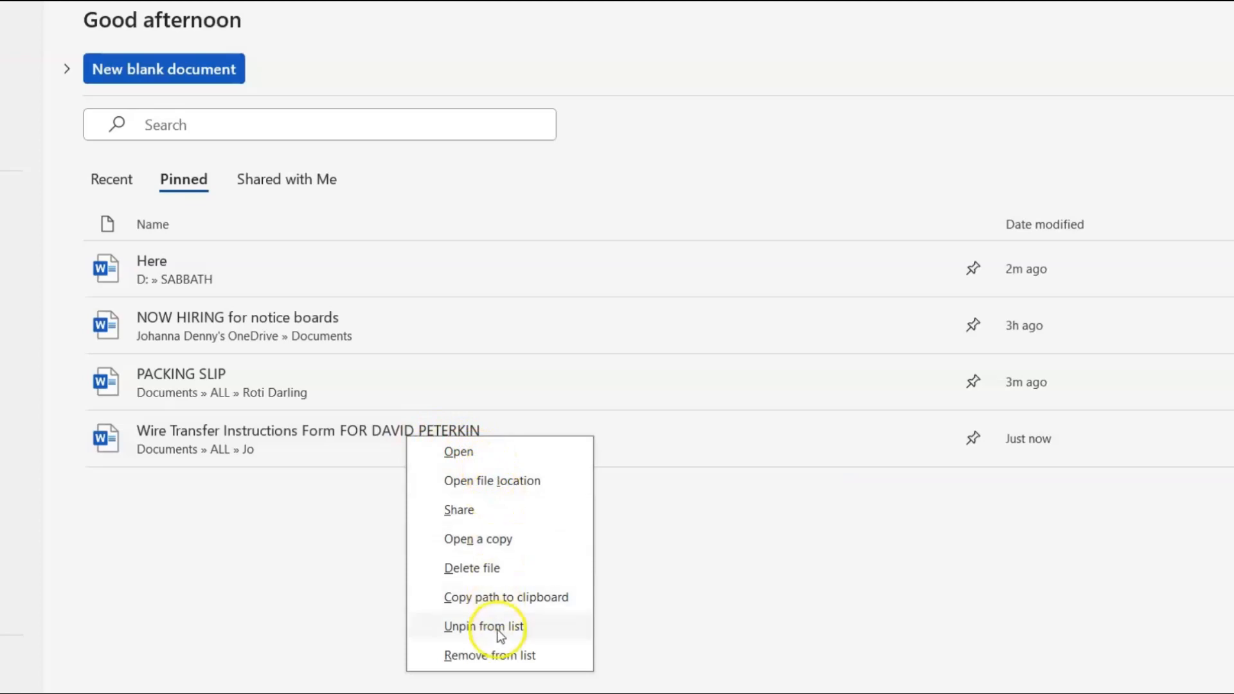
pyautogui.moveTo(511, 662)
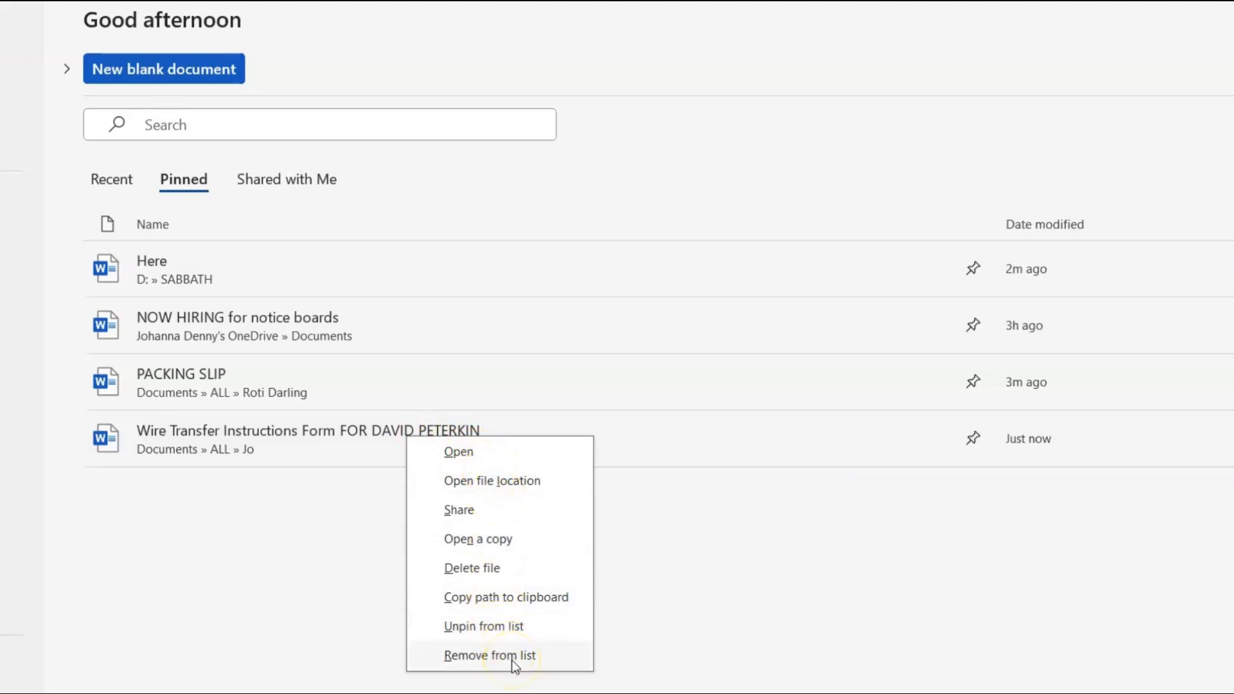
pyautogui.click(489, 655)
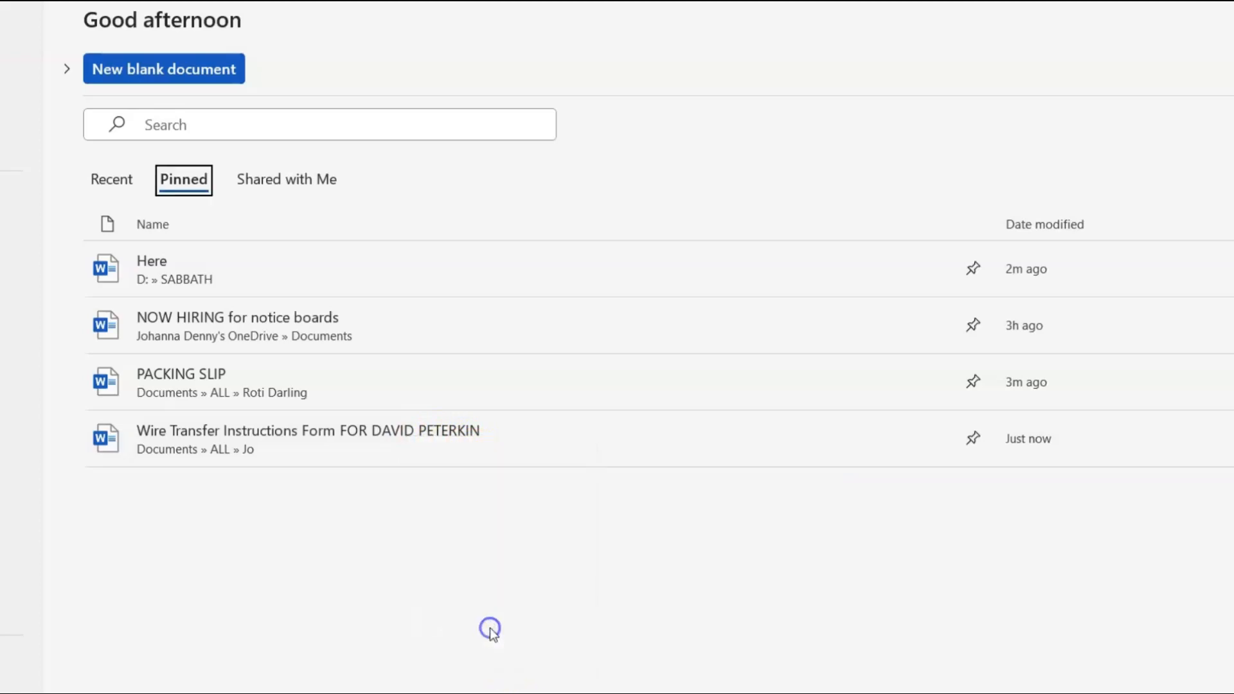